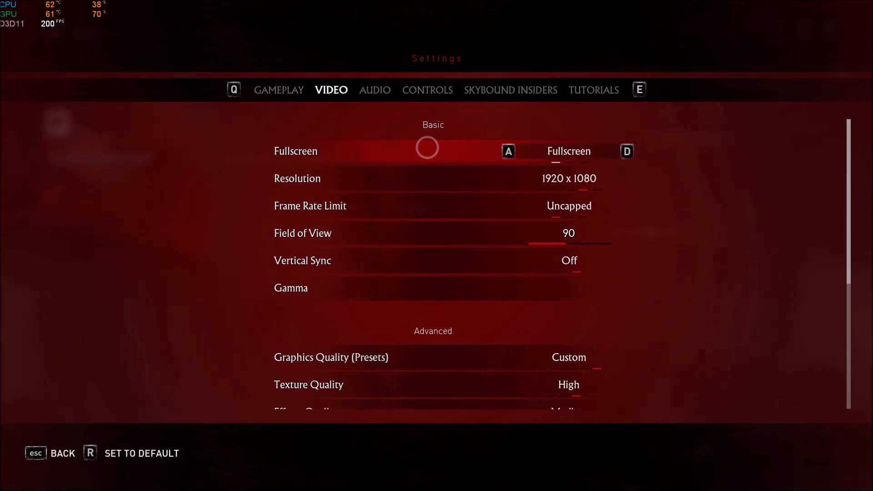
mouse_move(436, 142)
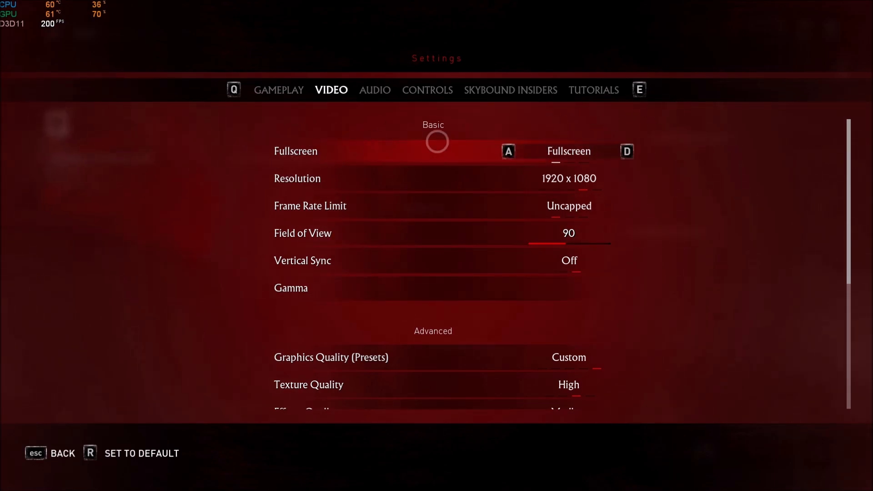
mouse_move(462, 140)
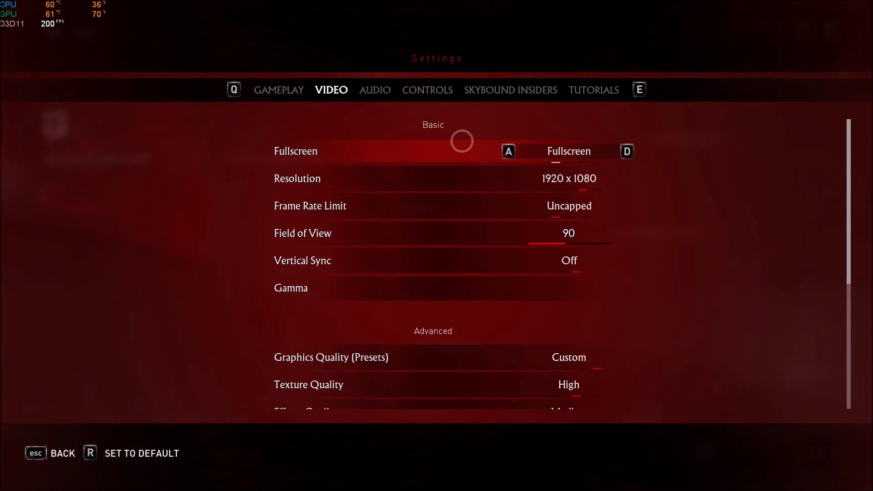
mouse_move(553, 145)
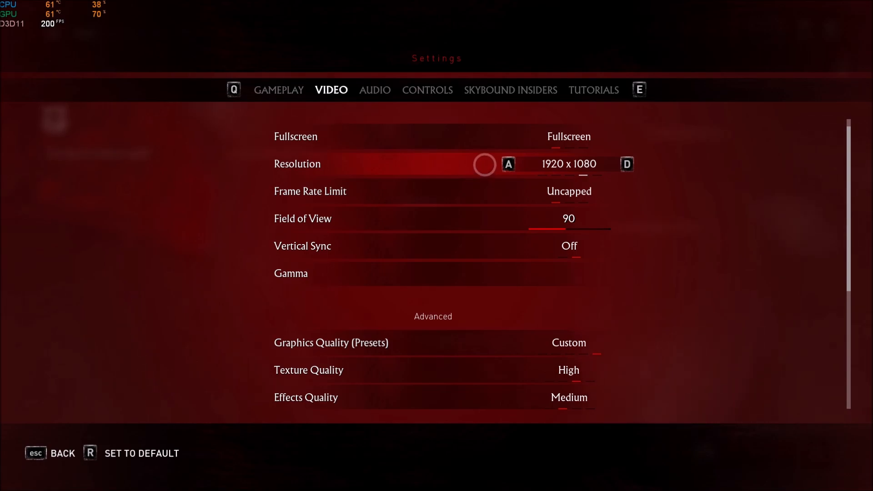
Try 1280 x 720 then restore 1920 x 1080, and nudge field of view around before returning it to 90
click(507, 164)
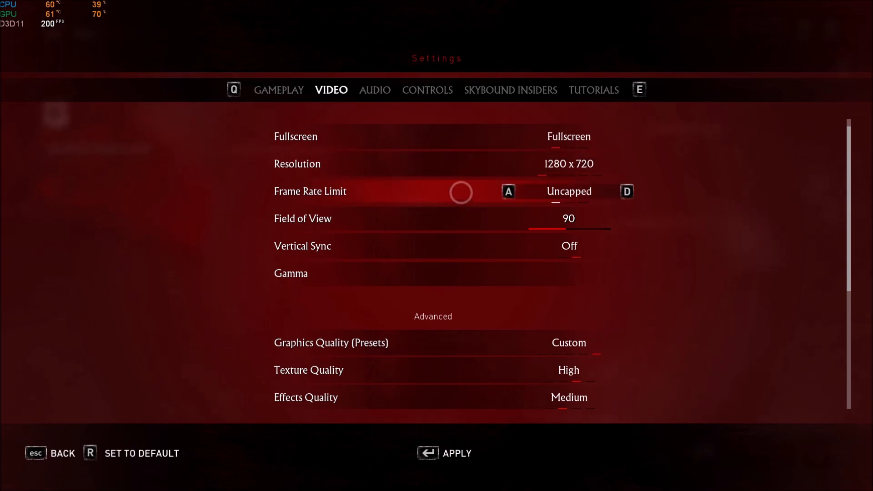
click(626, 191)
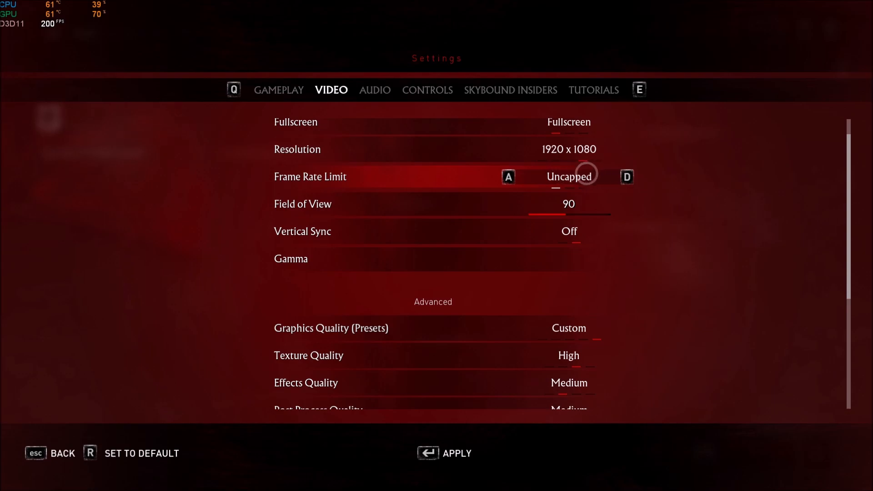
scroll(up, 3)
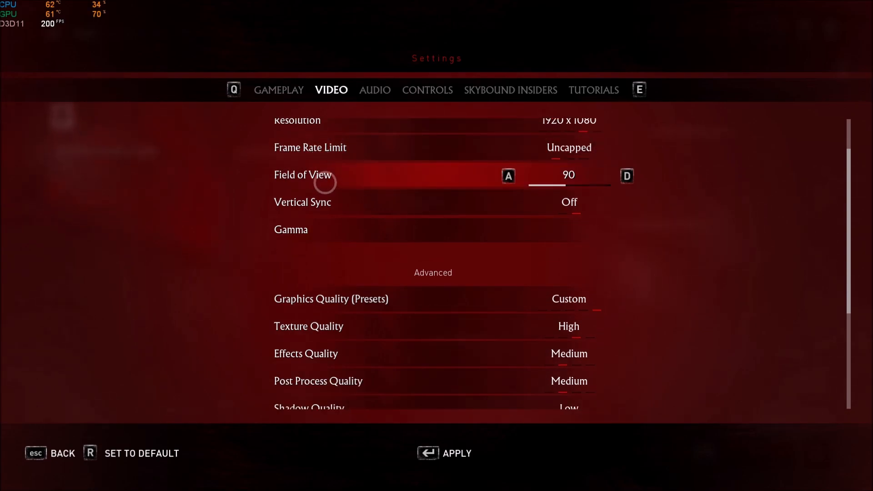
mouse_move(612, 185)
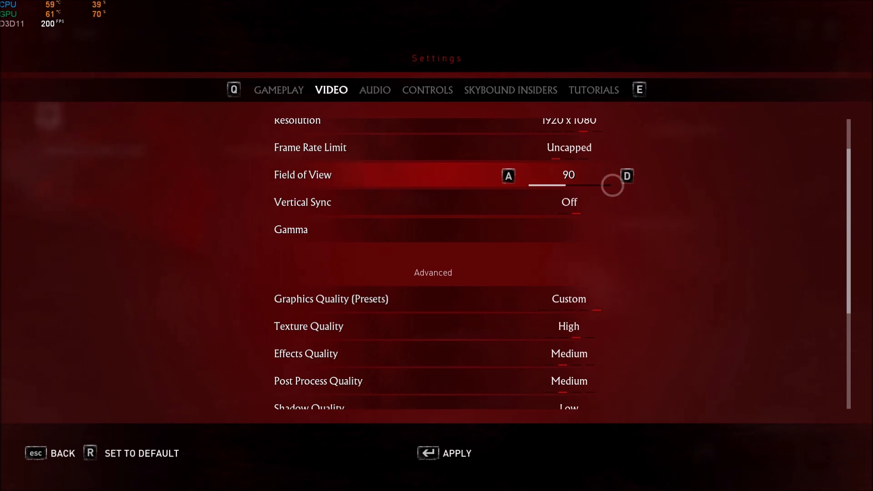
click(627, 176)
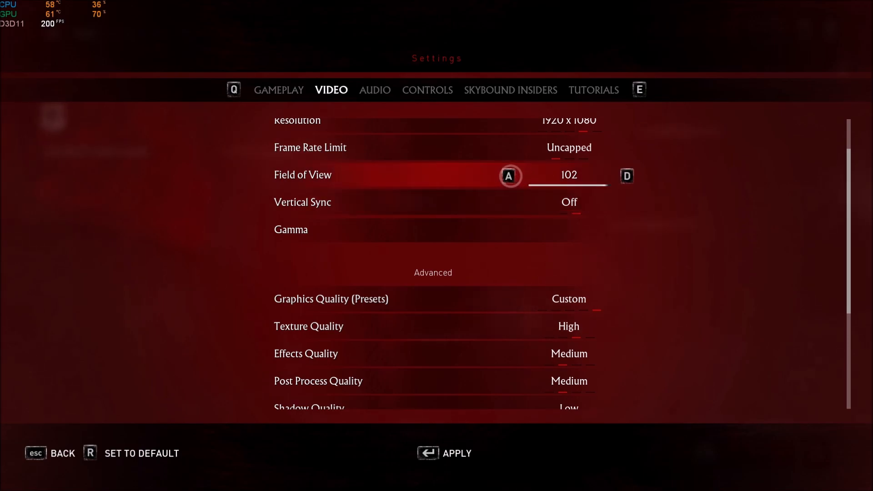
click(625, 175)
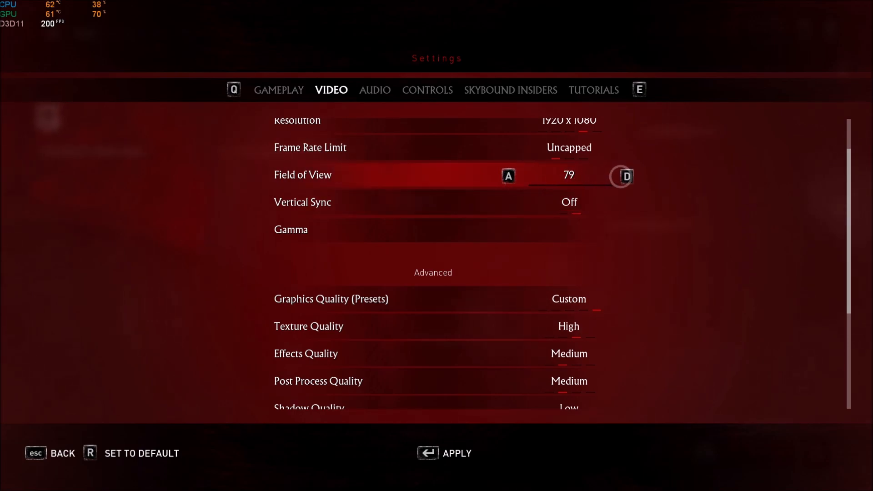
click(626, 177)
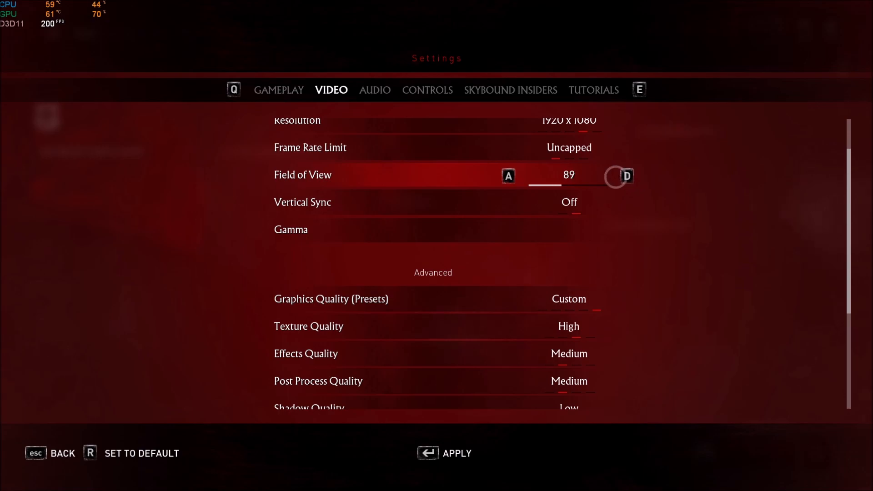
click(626, 175)
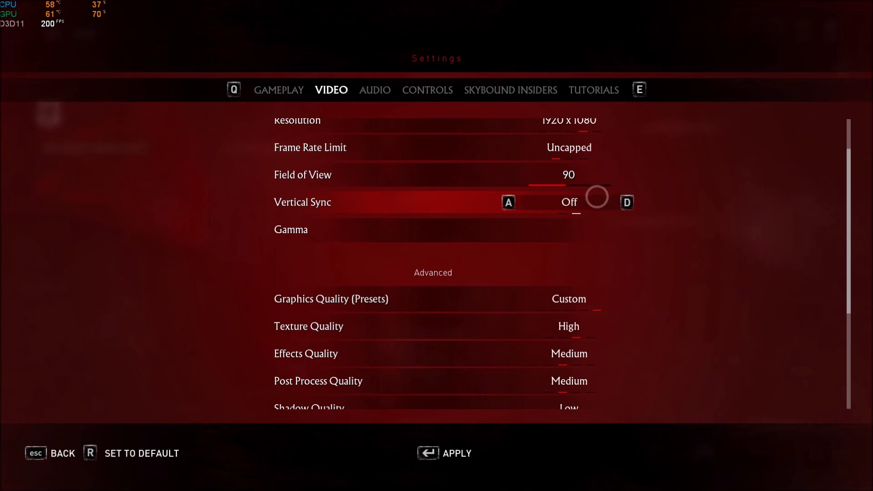
Restore the frame rate limit to Uncapped and cycle the graphics preset from Ultra through Low to High
scroll(down, 3)
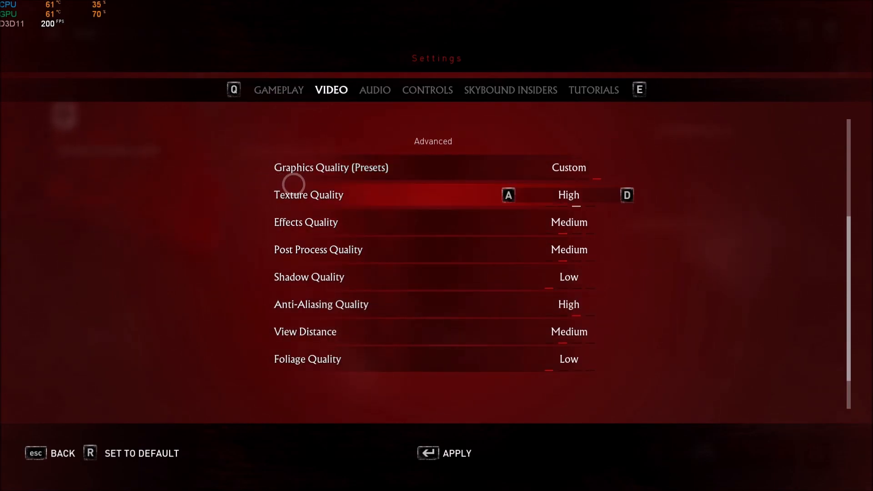
scroll(up, 3)
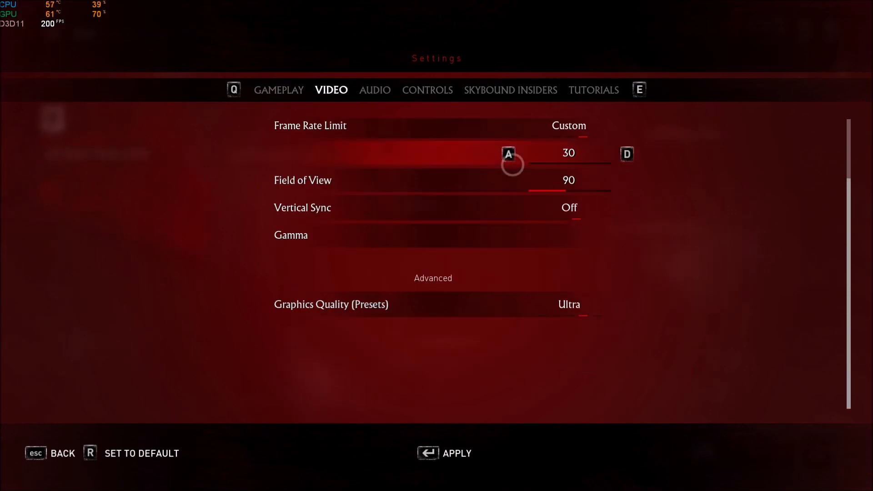
click(627, 155)
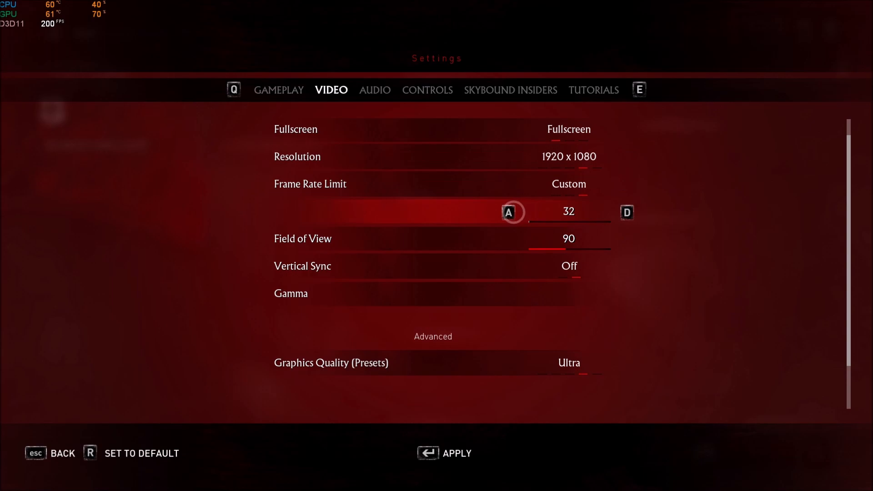
click(508, 212)
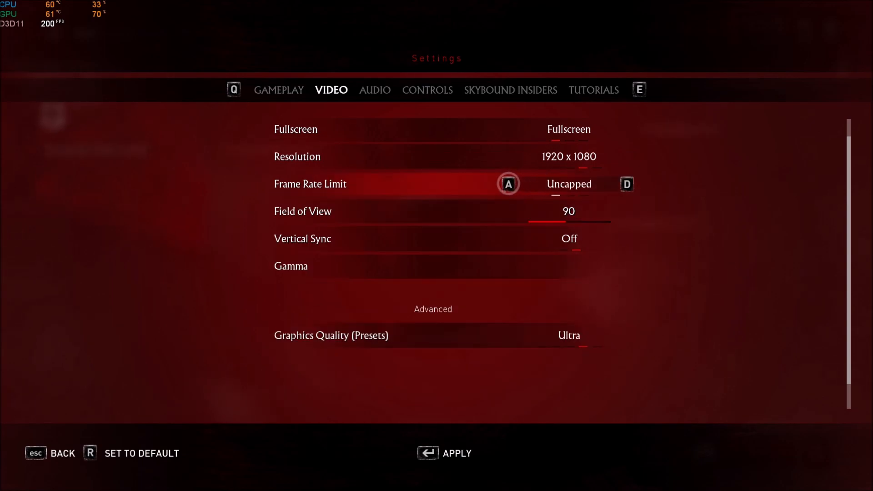
scroll(down, 3)
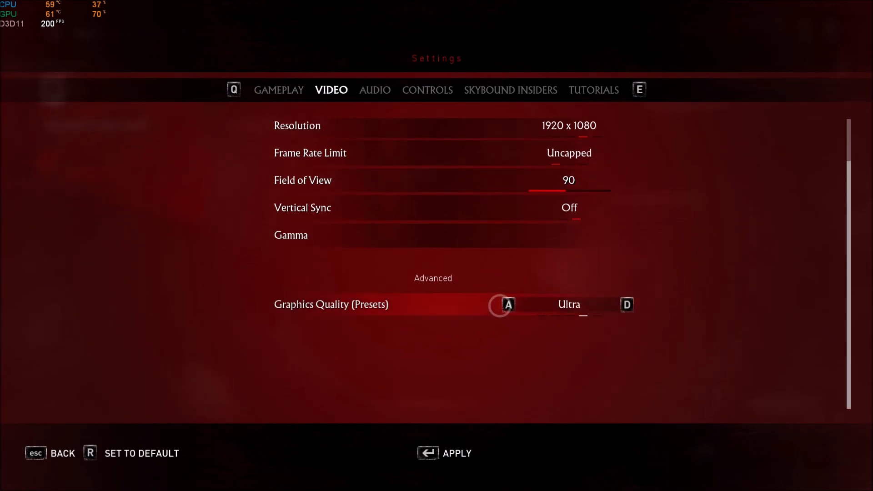
click(627, 304)
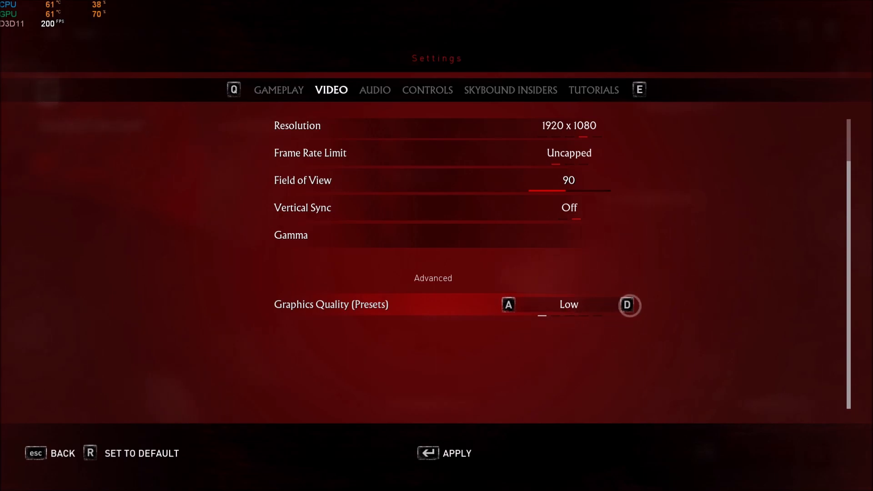
click(626, 304)
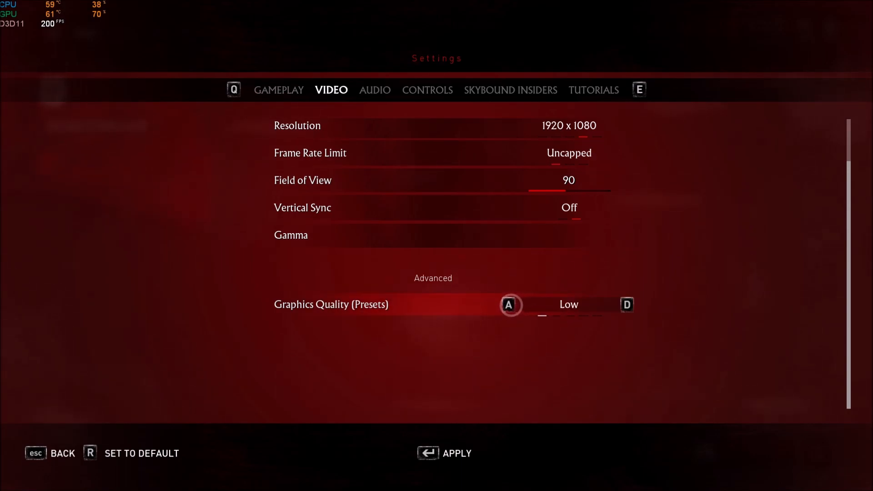
click(627, 304)
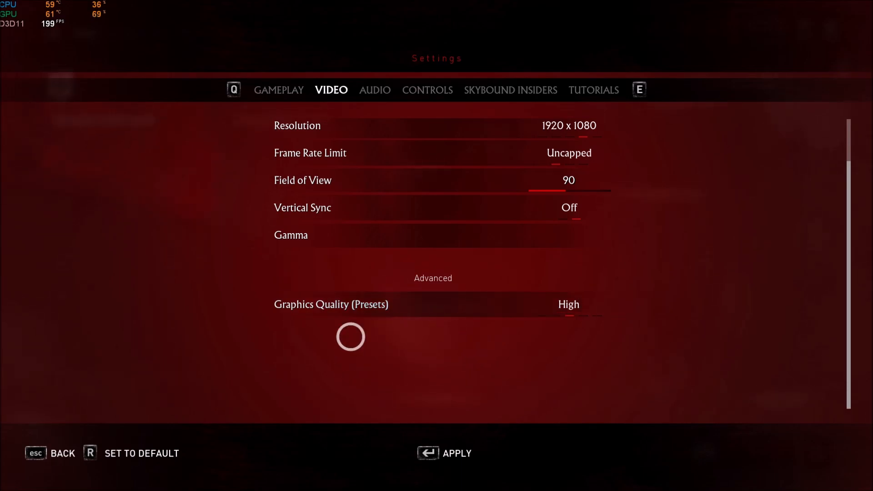
mouse_move(619, 329)
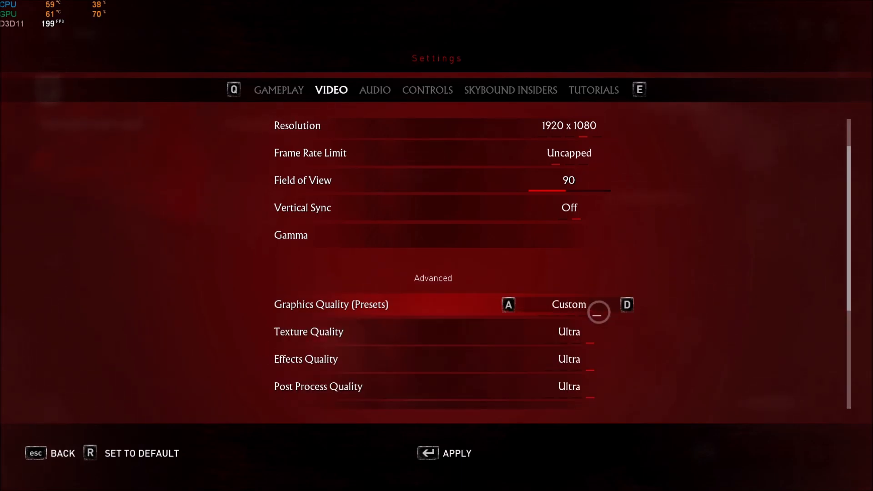
Lower texture quality to High, effects quality to Medium and shadow quality to Low
scroll(down, 3)
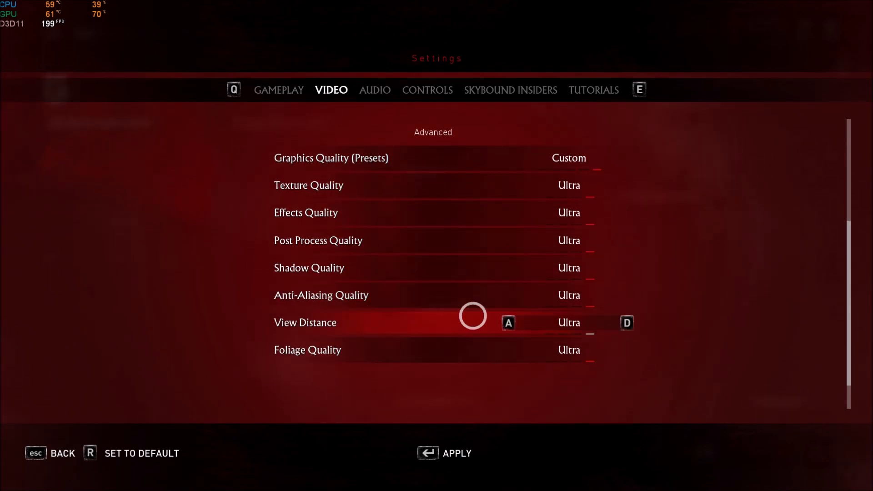
scroll(up, 3)
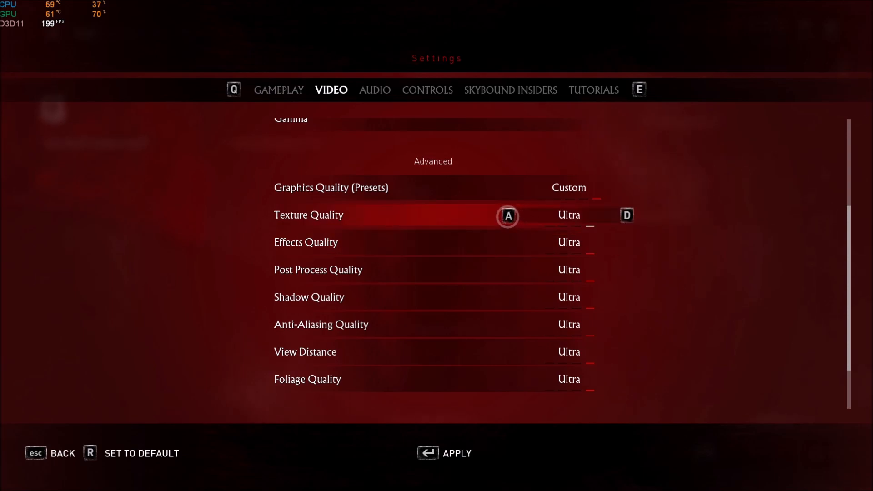
click(507, 215)
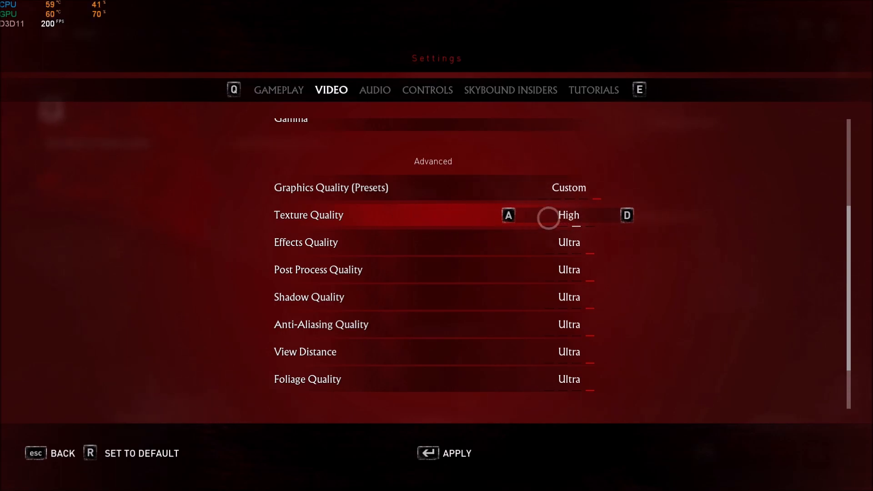
mouse_move(454, 224)
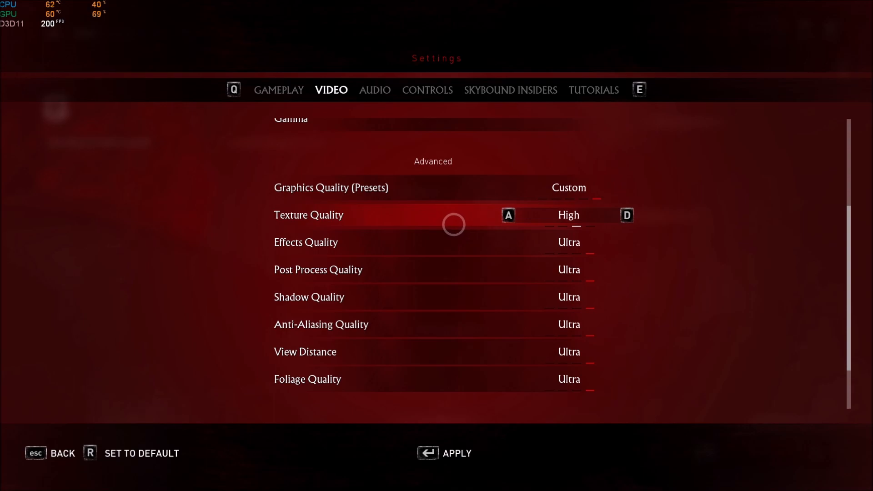
mouse_move(130, 222)
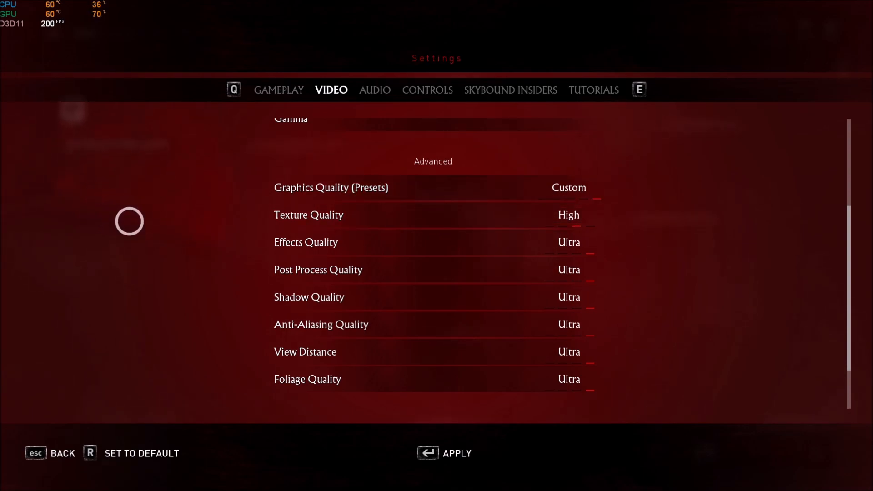
click(569, 242)
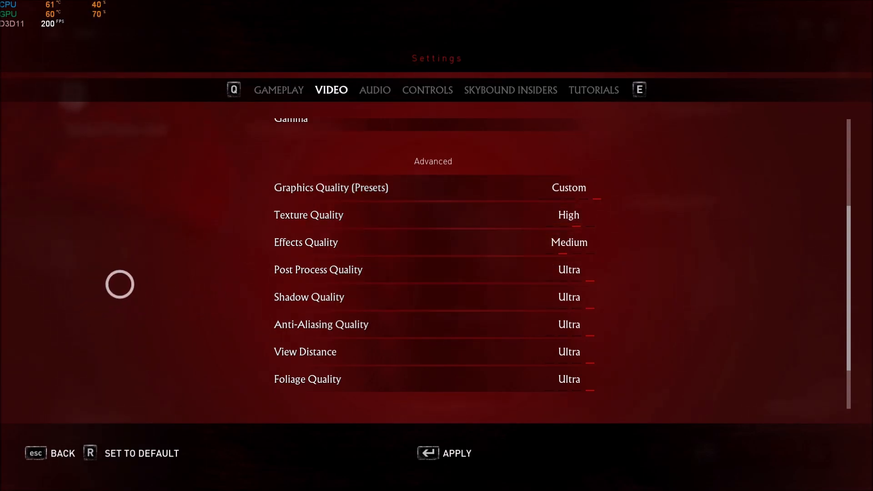
mouse_move(162, 239)
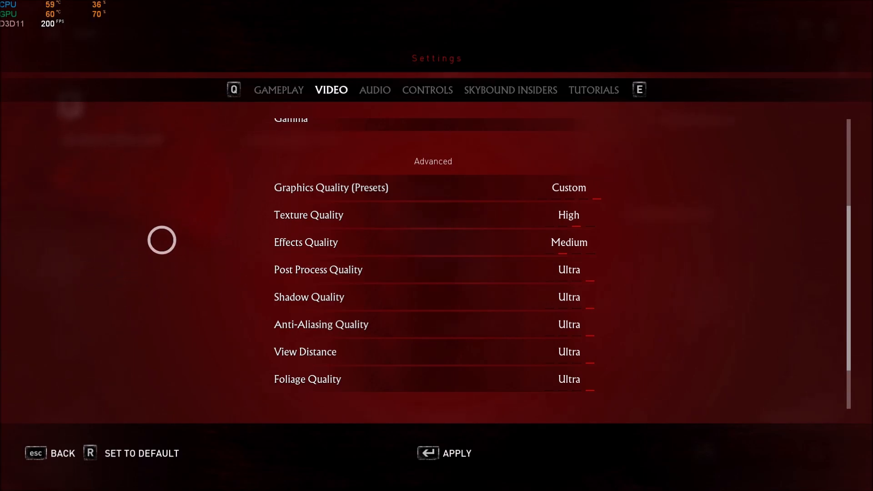
mouse_move(150, 242)
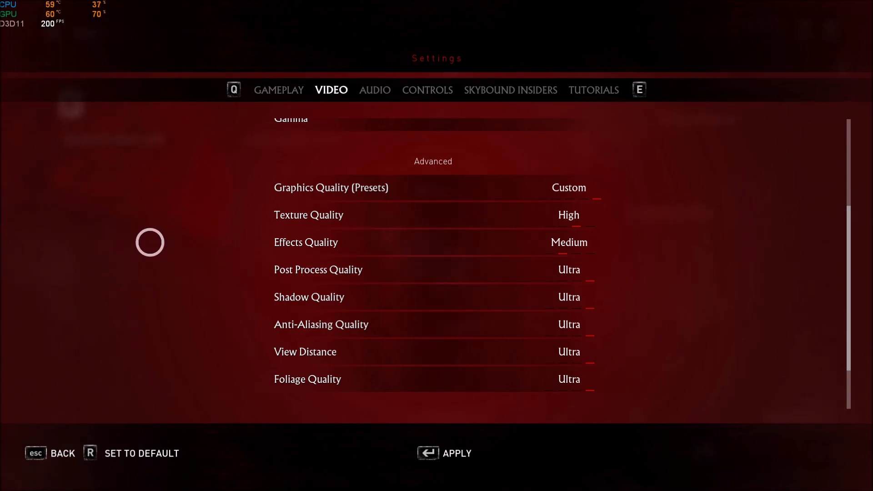
mouse_move(226, 242)
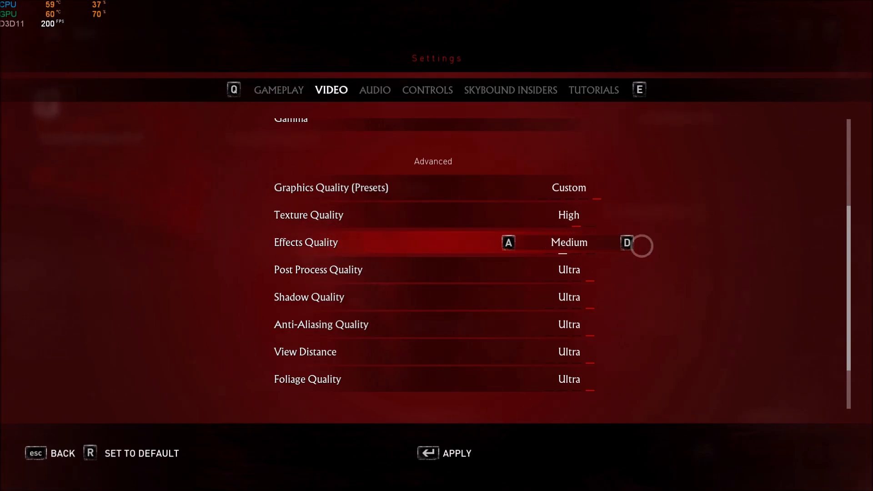
mouse_move(622, 243)
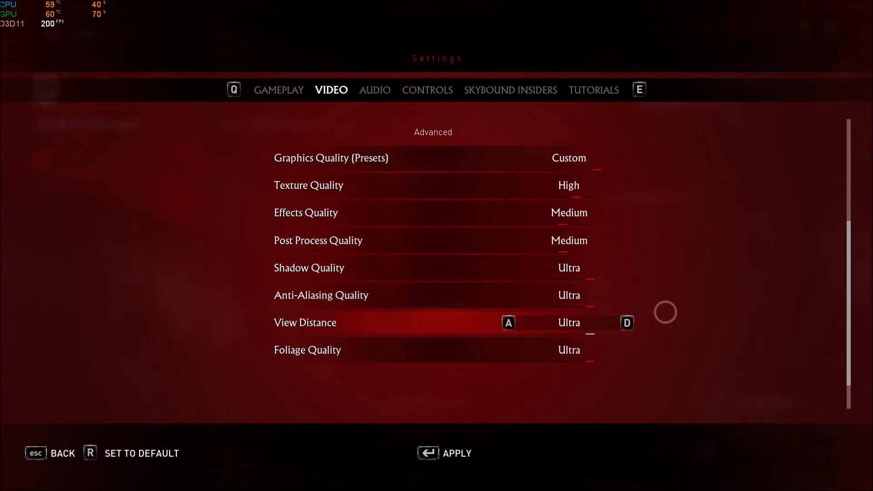
mouse_move(191, 234)
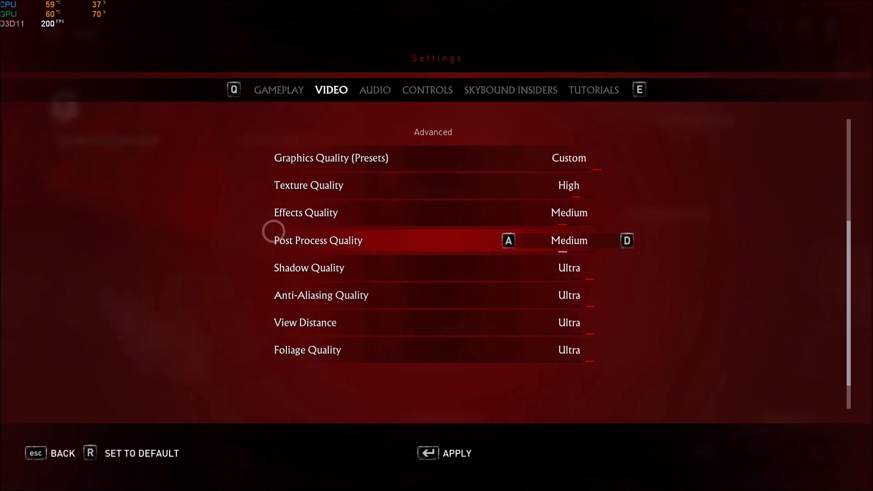
mouse_move(192, 253)
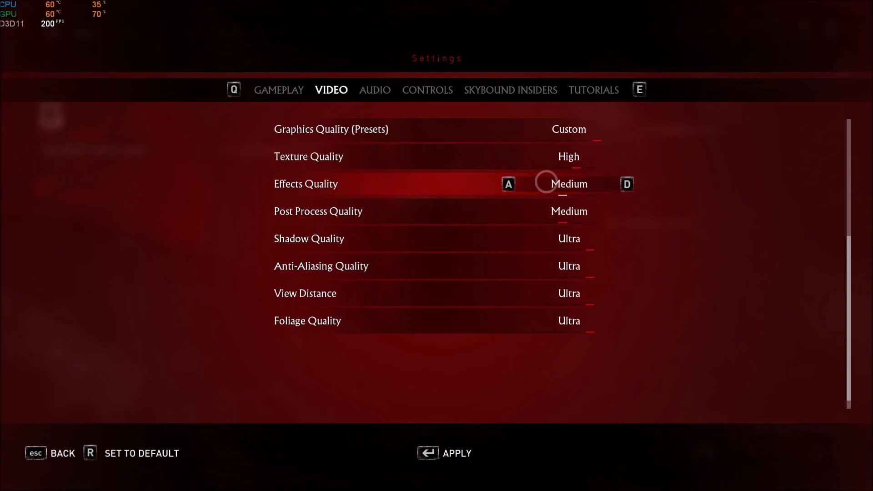
mouse_move(197, 249)
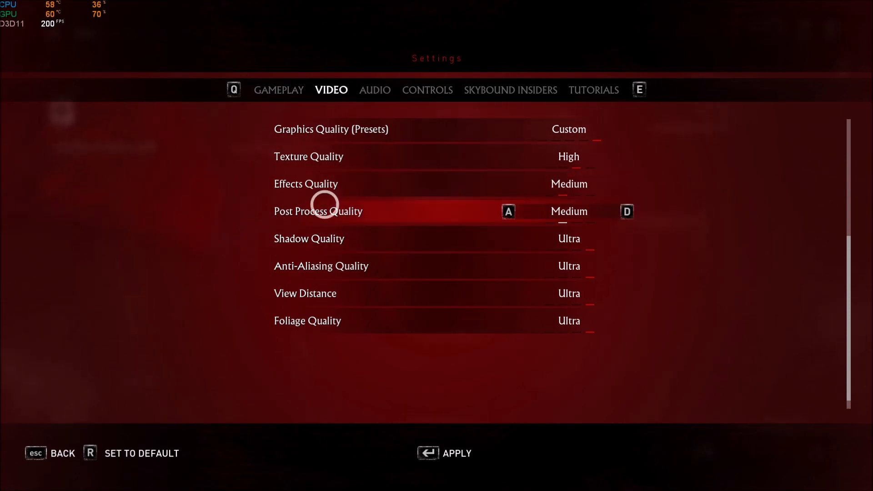
mouse_move(583, 218)
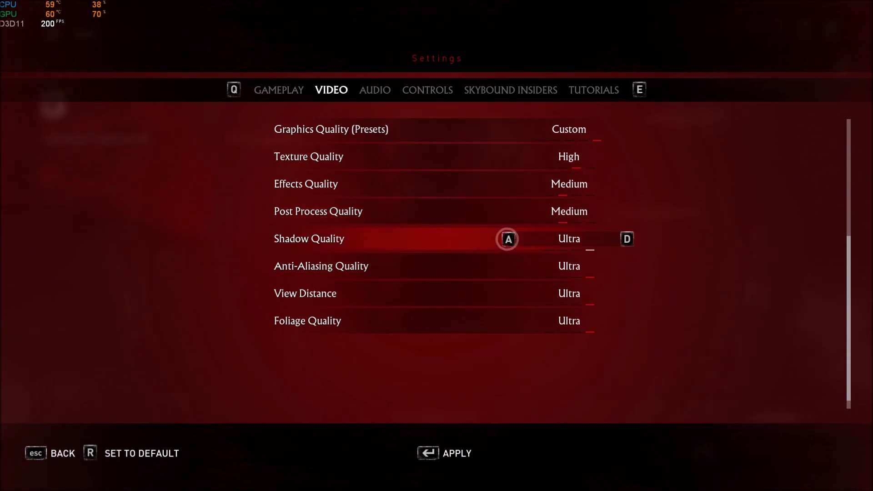
click(507, 240)
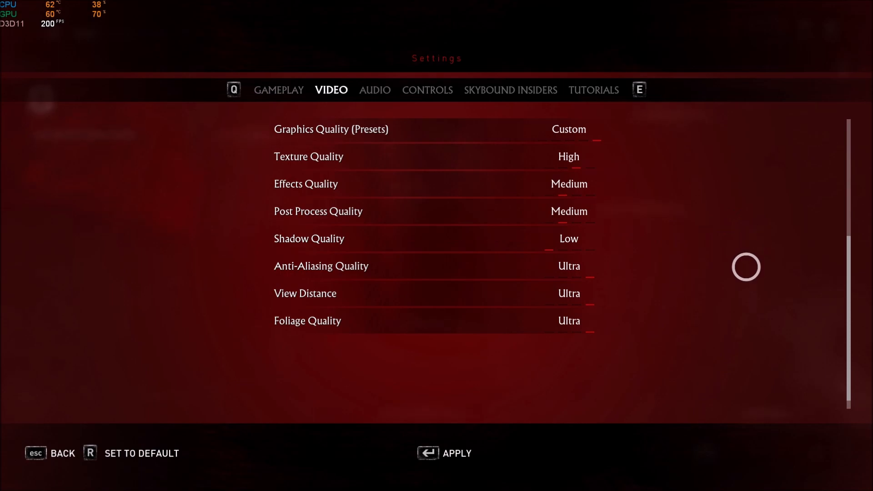
mouse_move(662, 275)
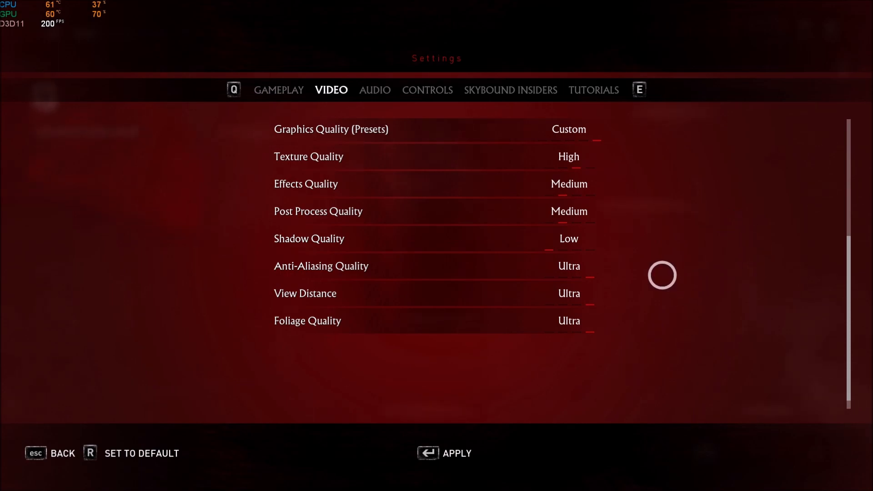
mouse_move(74, 281)
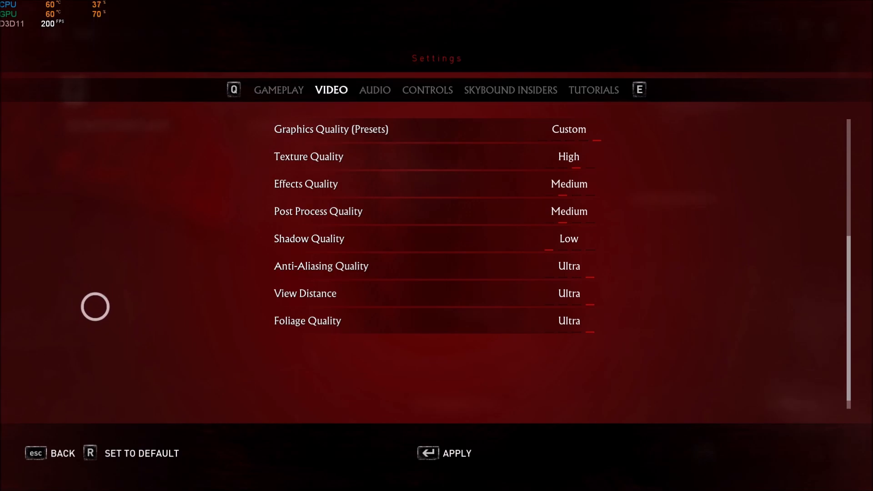
mouse_move(167, 313)
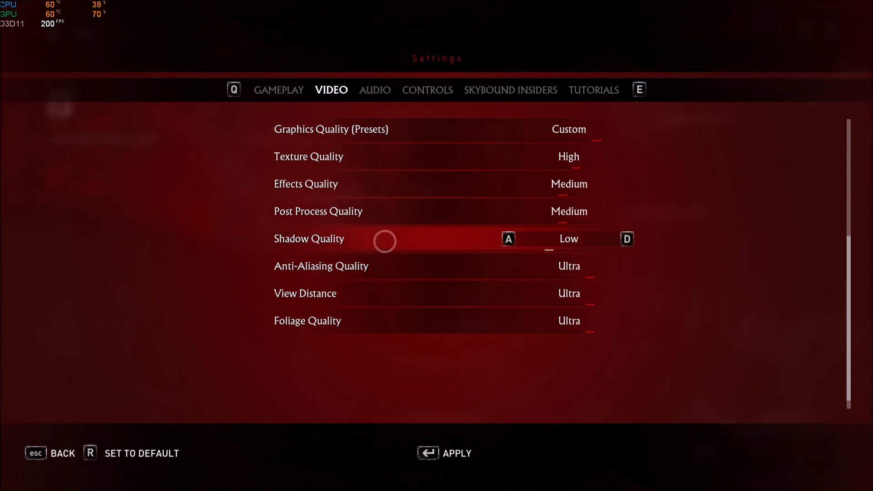
mouse_move(228, 308)
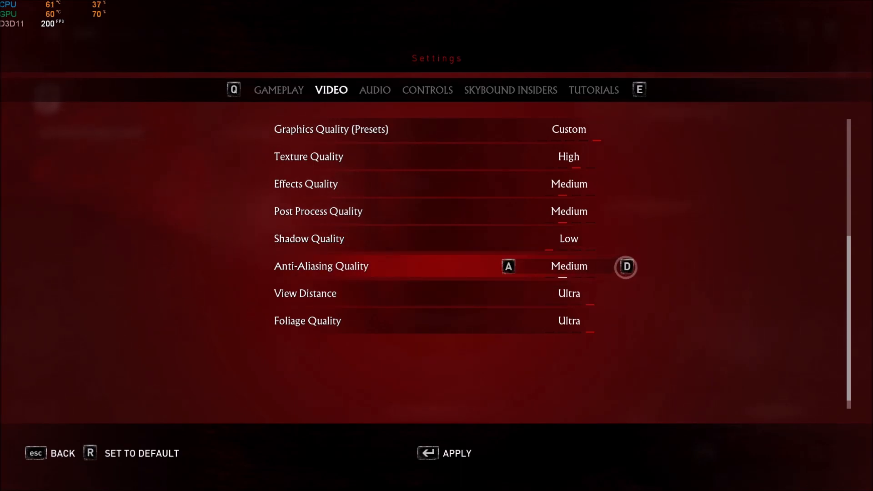
Set anti-aliasing quality to Medium and foliage quality to Low
click(626, 266)
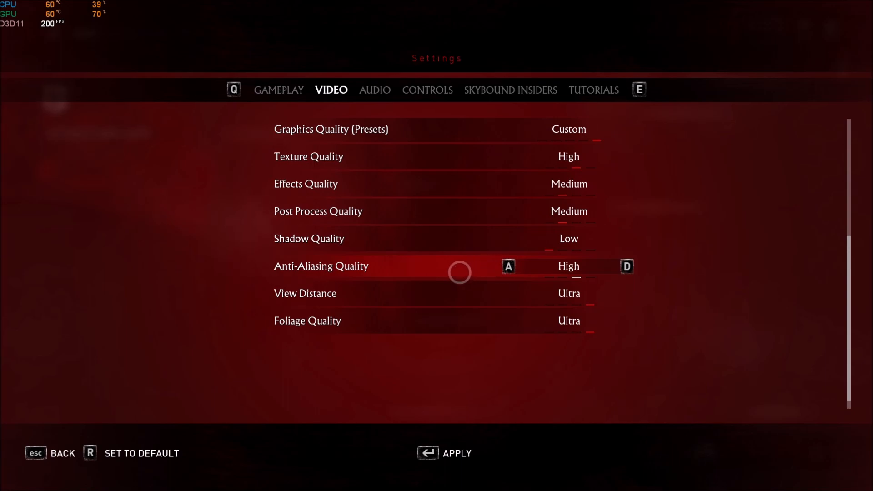
mouse_move(103, 273)
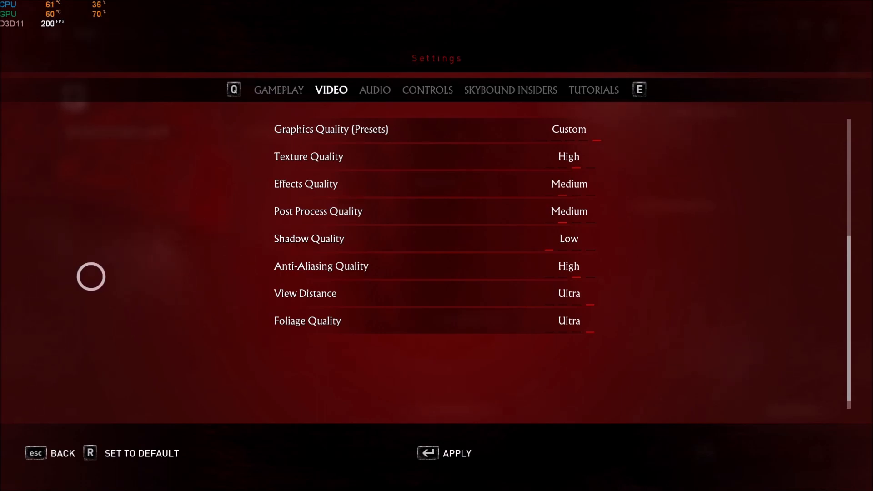
mouse_move(150, 301)
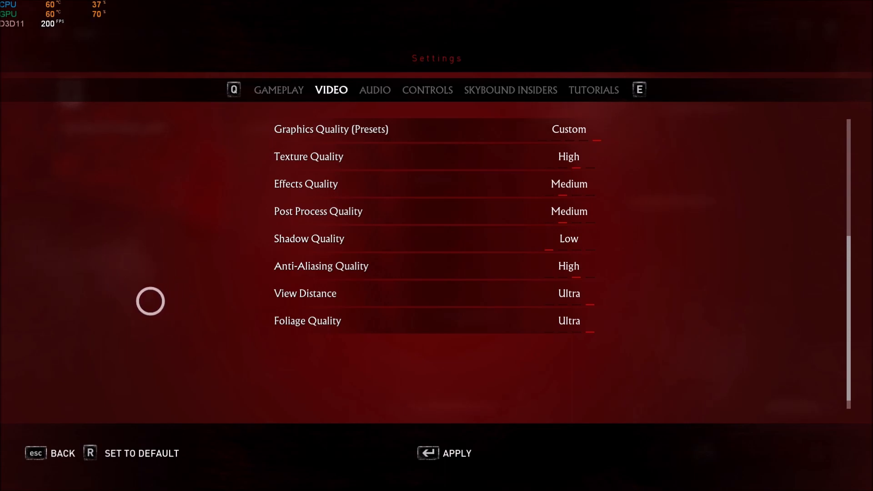
click(562, 265)
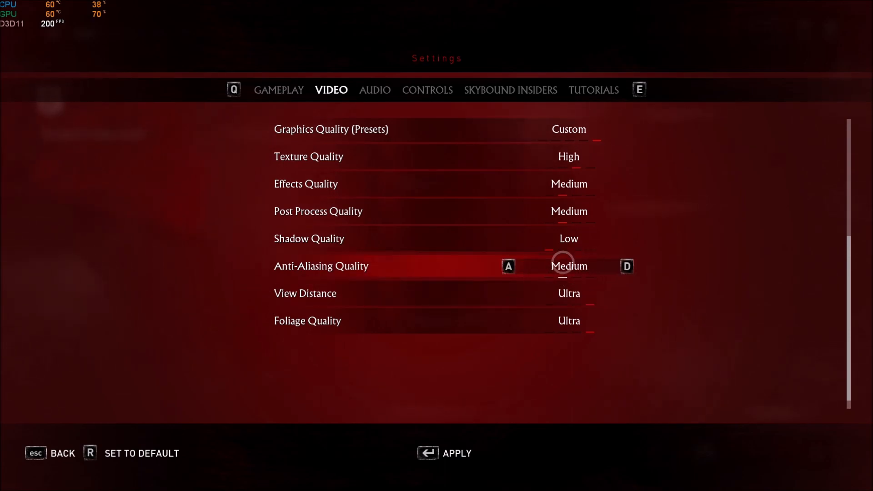
key(down)
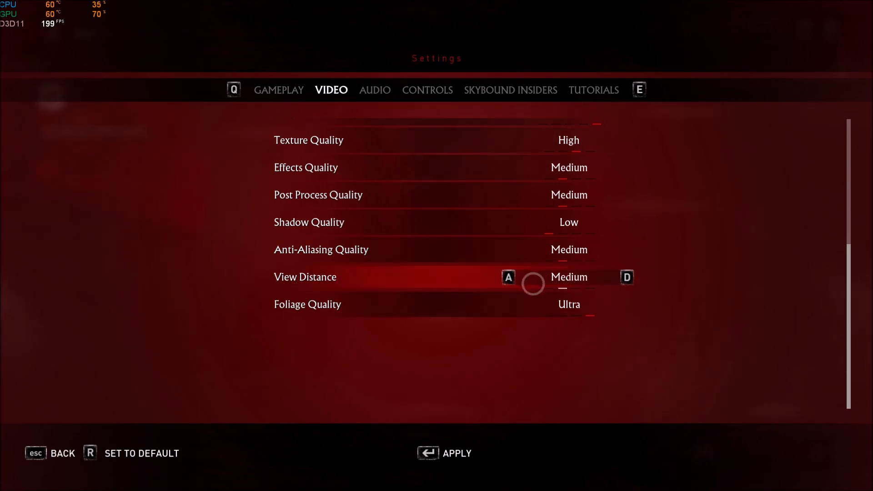
mouse_move(212, 280)
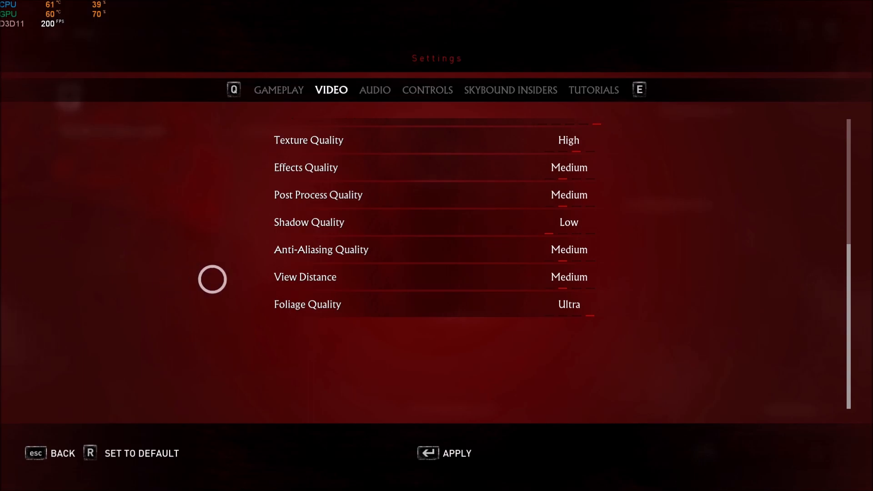
mouse_move(106, 288)
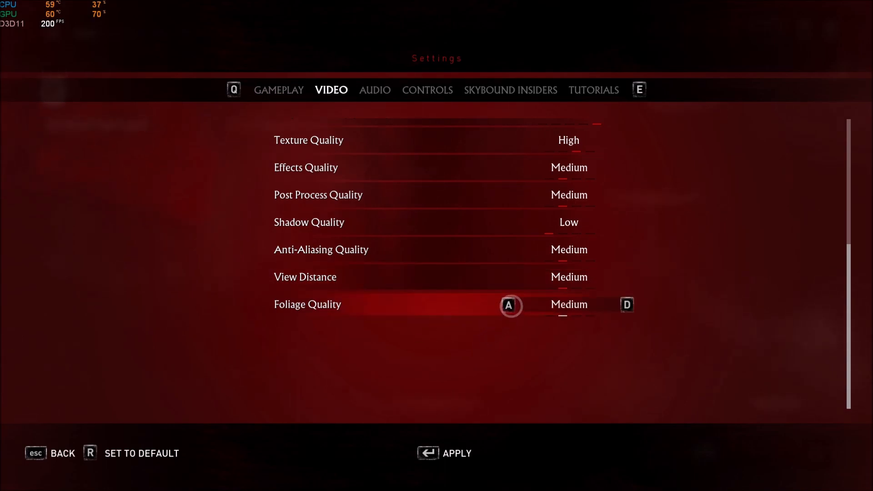
click(508, 306)
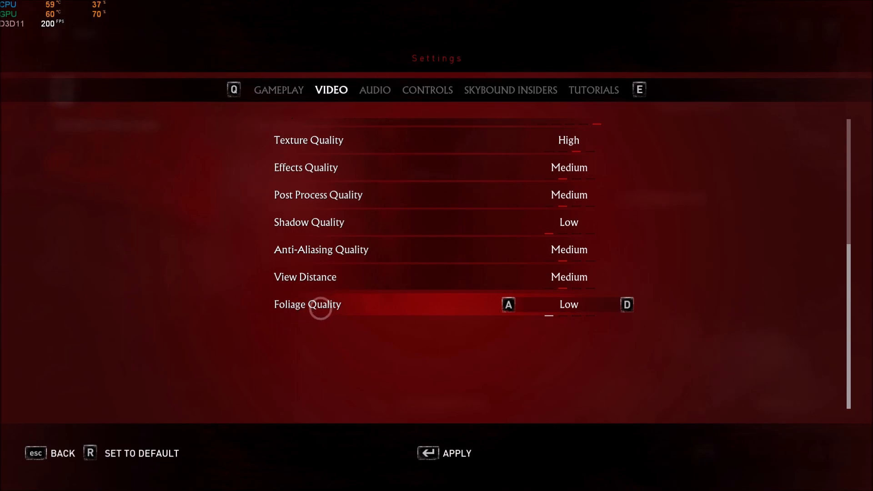
mouse_move(253, 406)
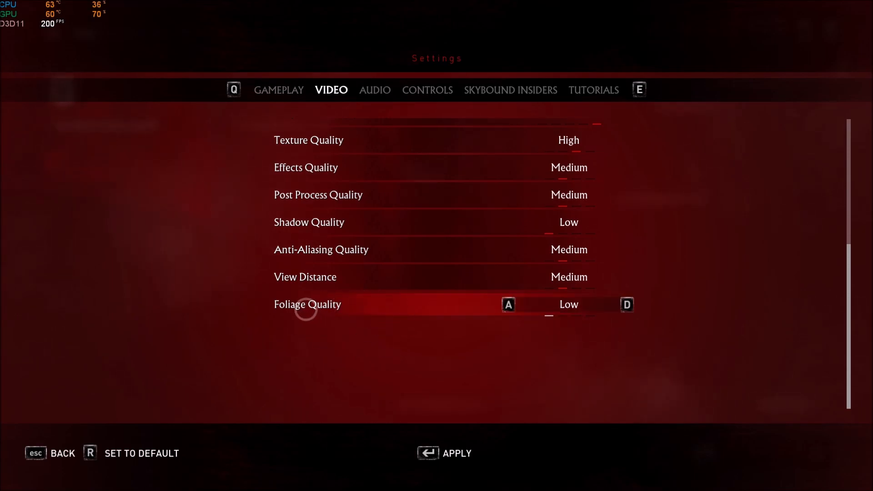
mouse_move(440, 330)
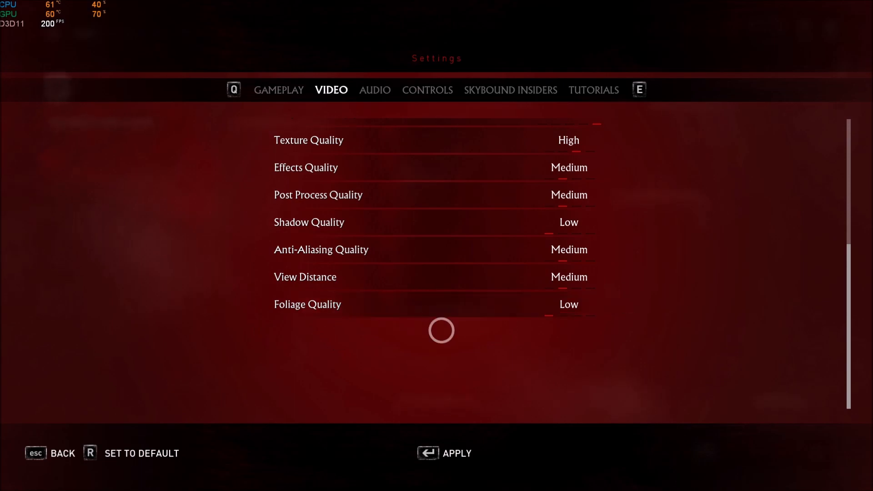
mouse_move(708, 268)
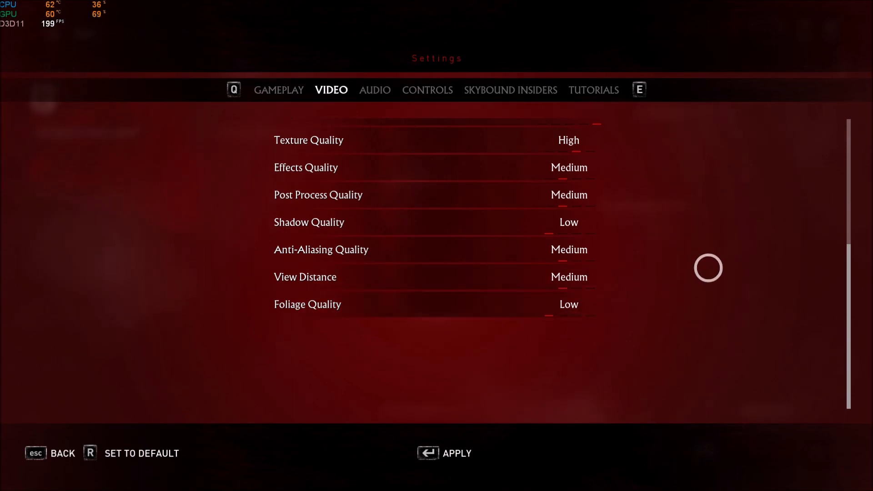
mouse_move(715, 274)
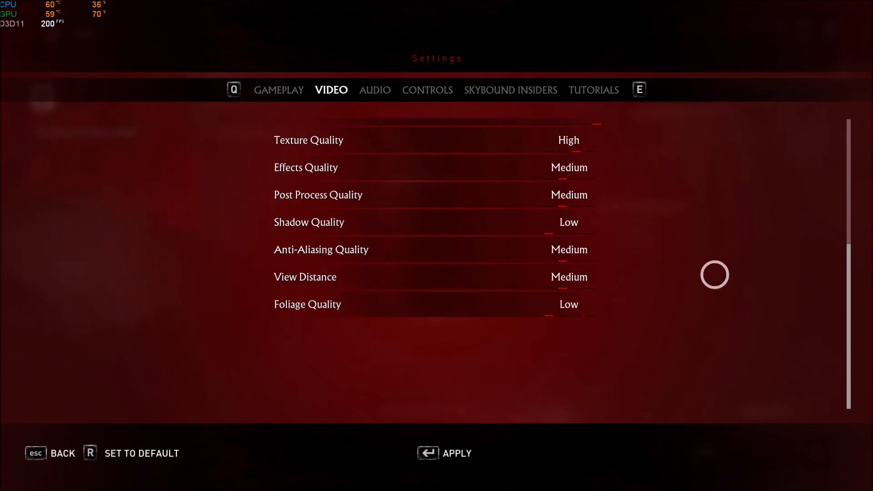
mouse_move(457, 407)
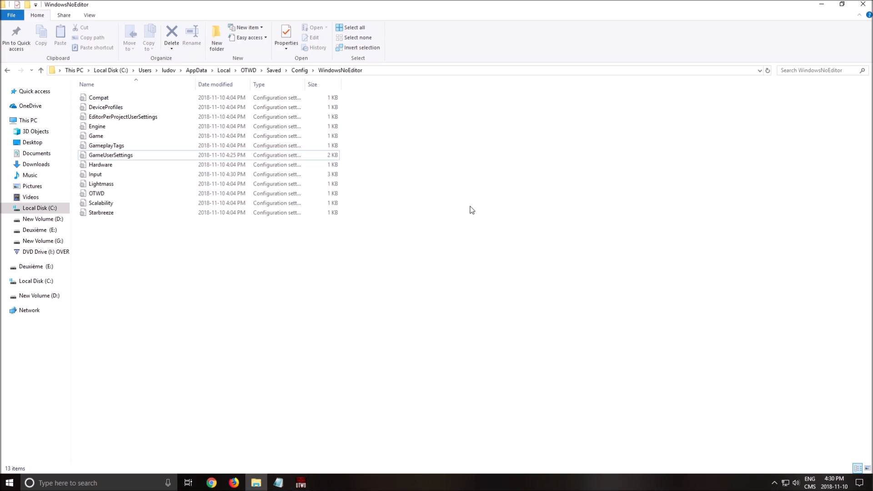
Open the GameUserSettings file from the WindowsNoEditor config folder in Notepad
click(101, 212)
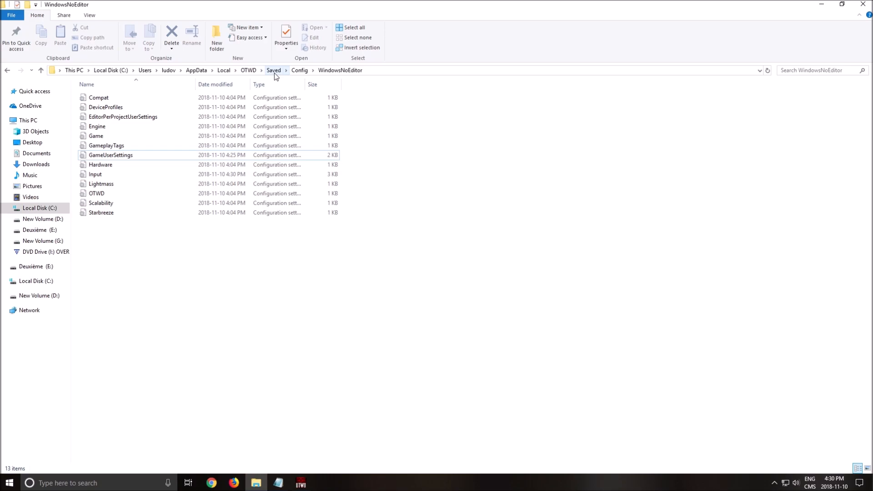
mouse_move(376, 70)
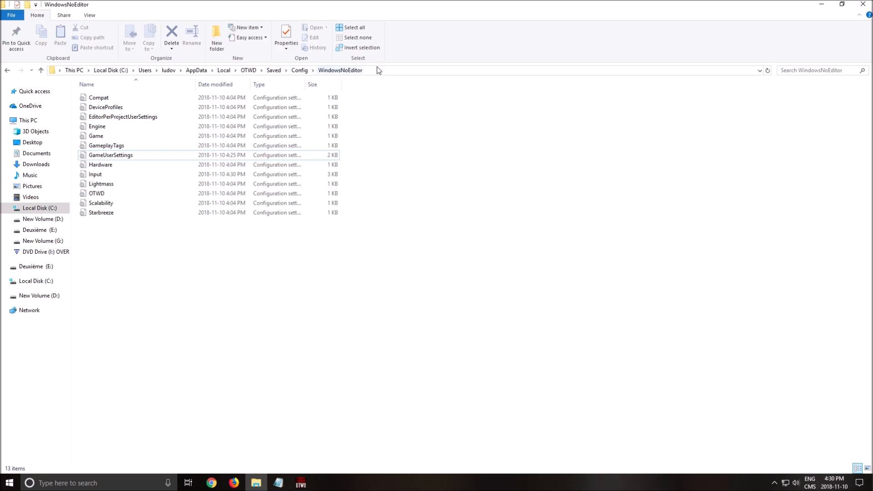
click(111, 155)
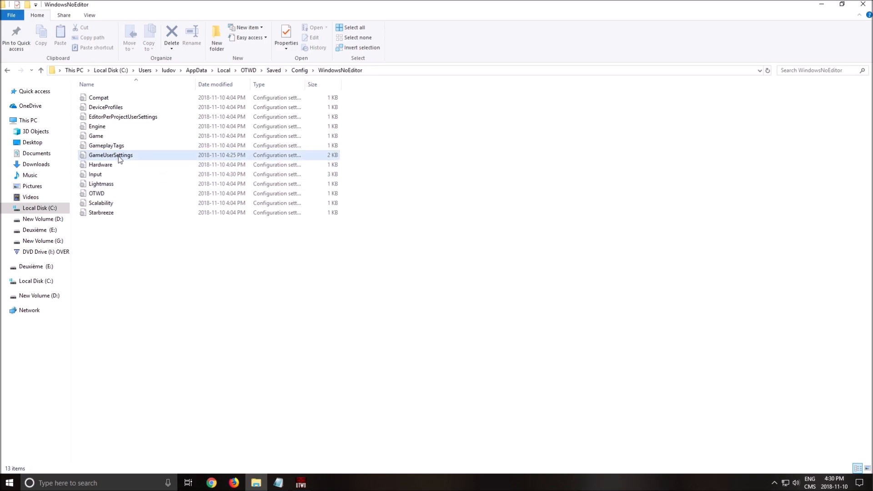
click(285, 37)
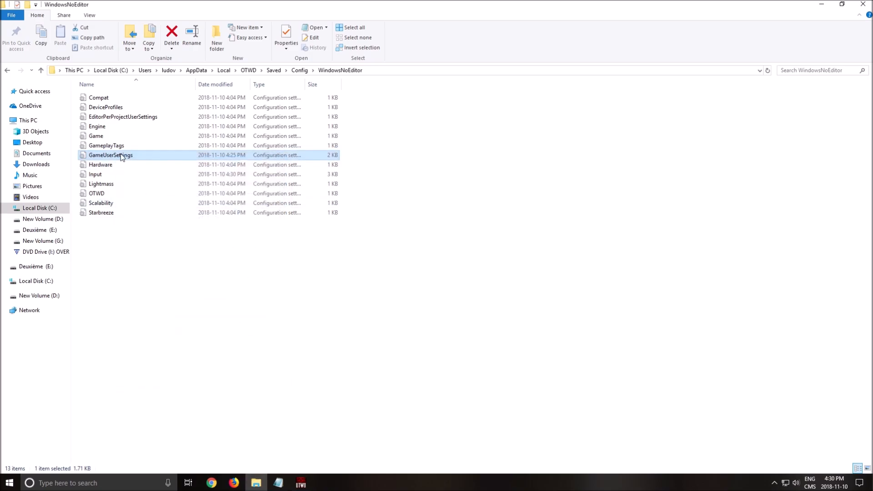
double_click(111, 155)
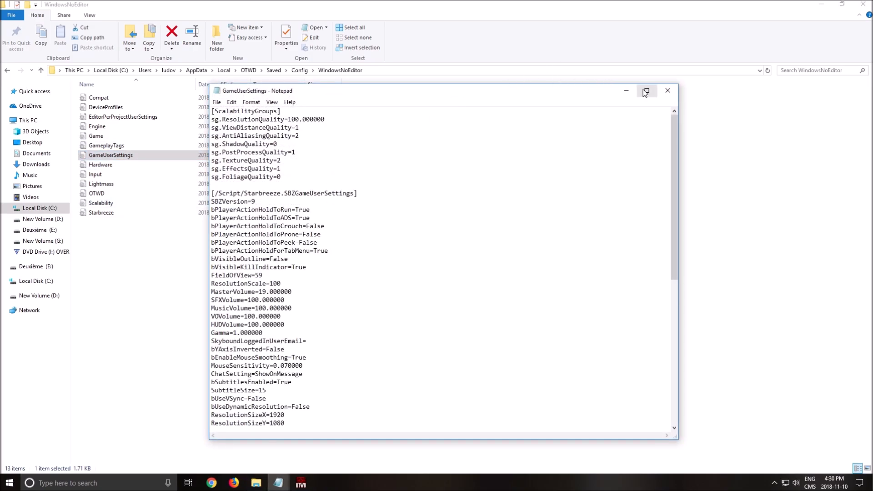
Maximize Notepad and verify sg.ResolutionQuality reads 100.000000, then review the rest of the file
click(645, 91)
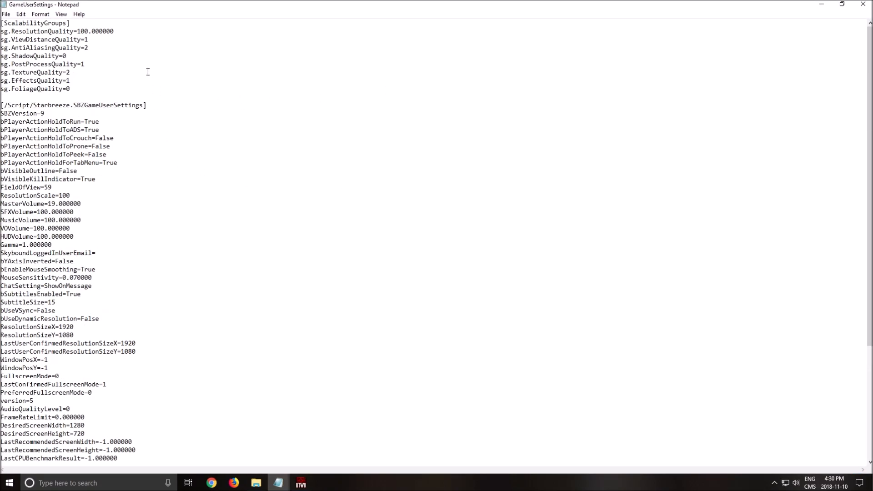
double_click(56, 31)
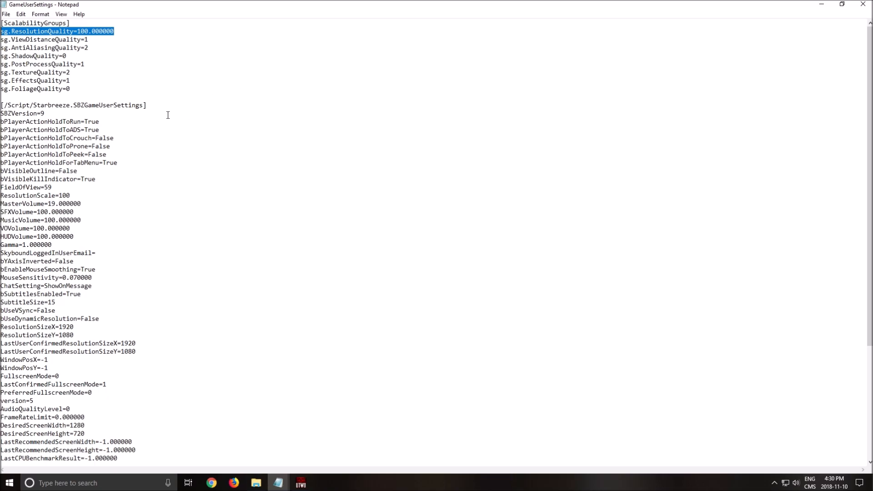
mouse_move(205, 98)
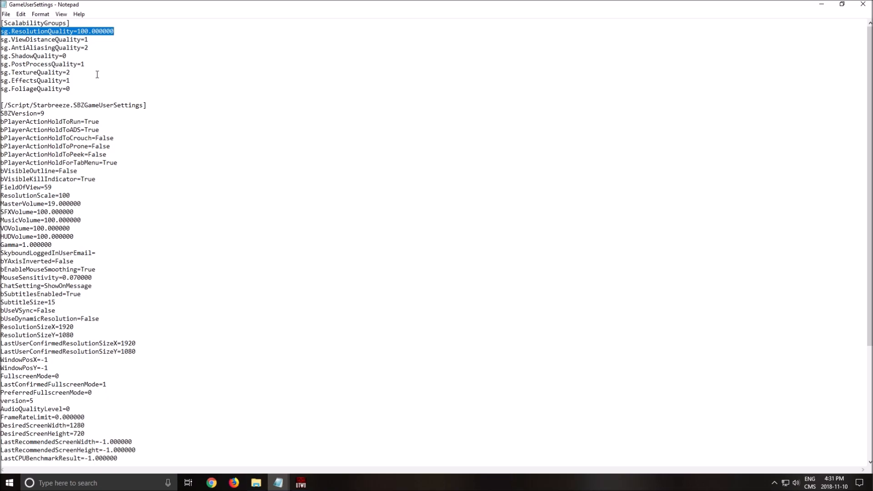
click(97, 74)
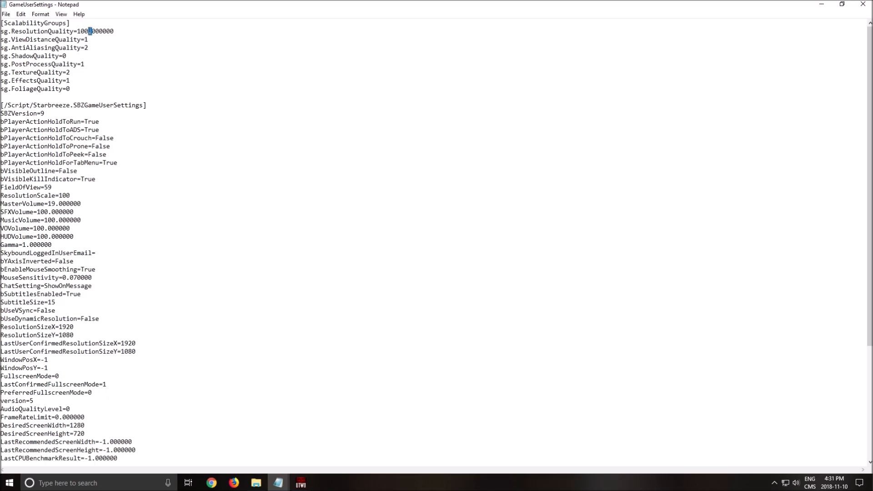
click(93, 40)
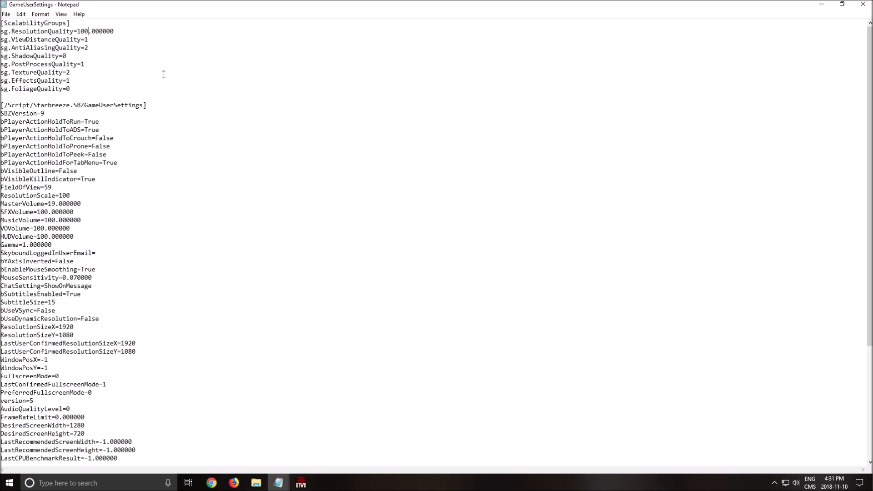
scroll(down, 3)
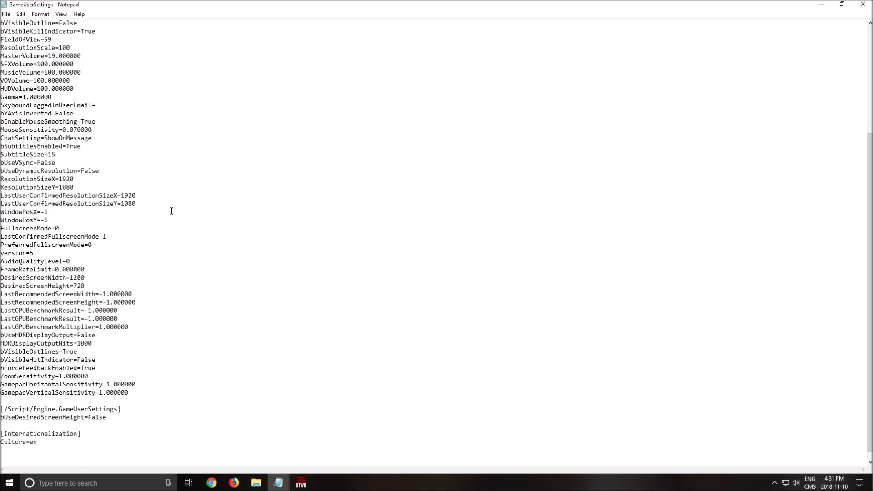
mouse_move(18, 360)
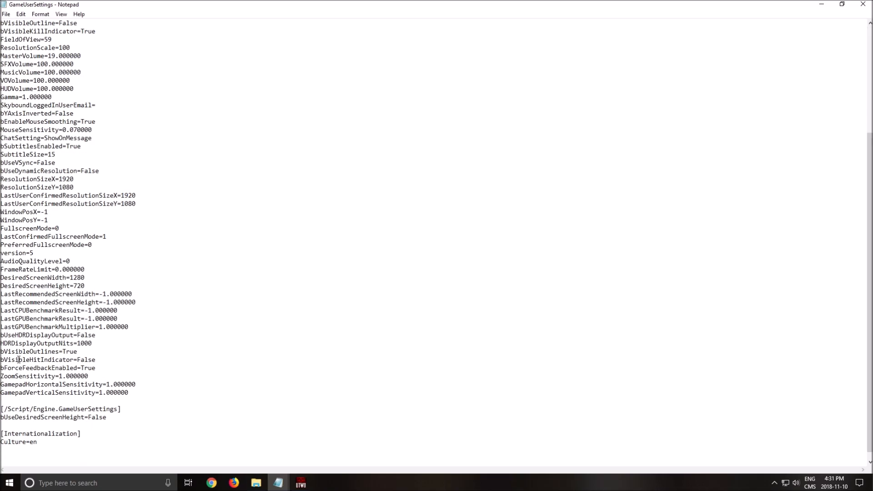
Confirm bUseHDRDisplayOutput is False and save GameUserSettings
double_click(47, 335)
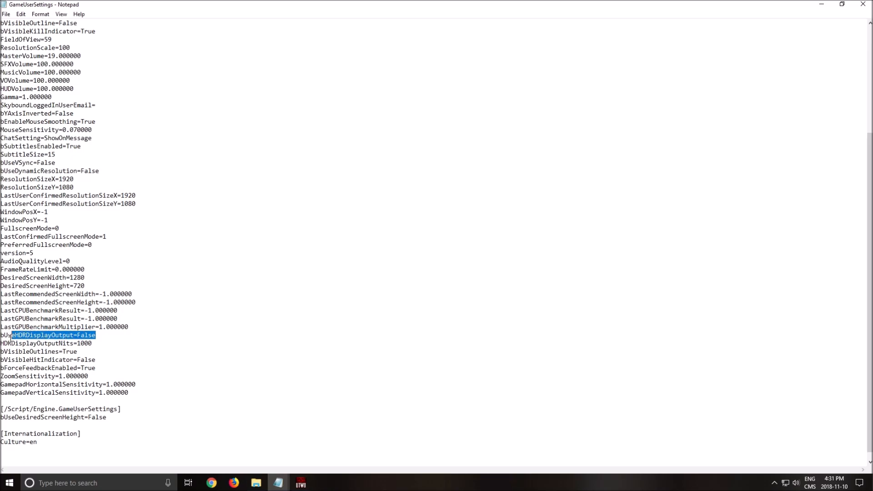
click(83, 334)
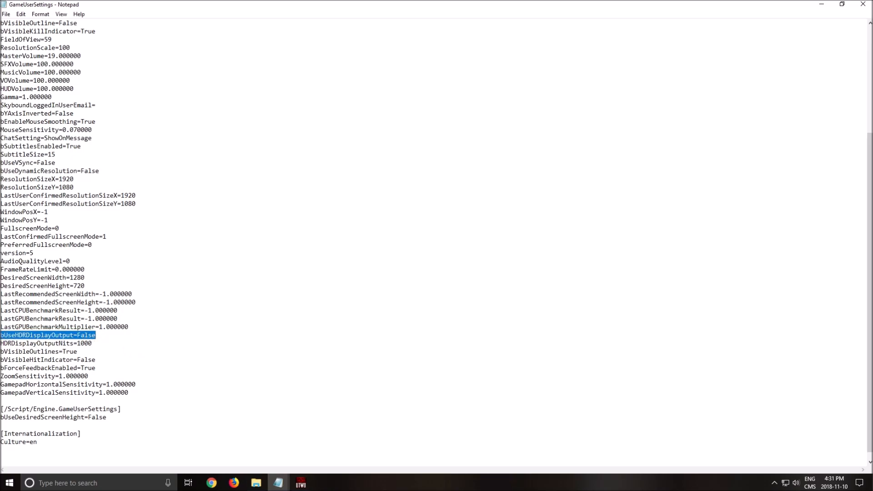
mouse_move(174, 313)
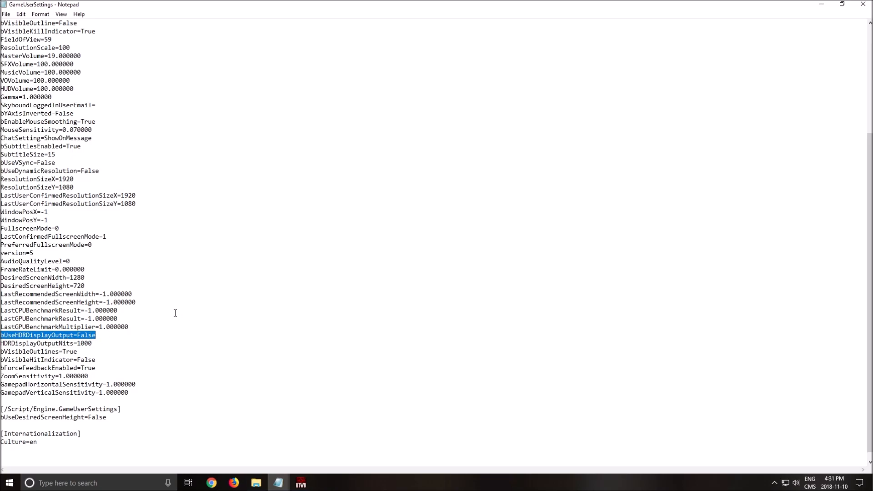
mouse_move(140, 340)
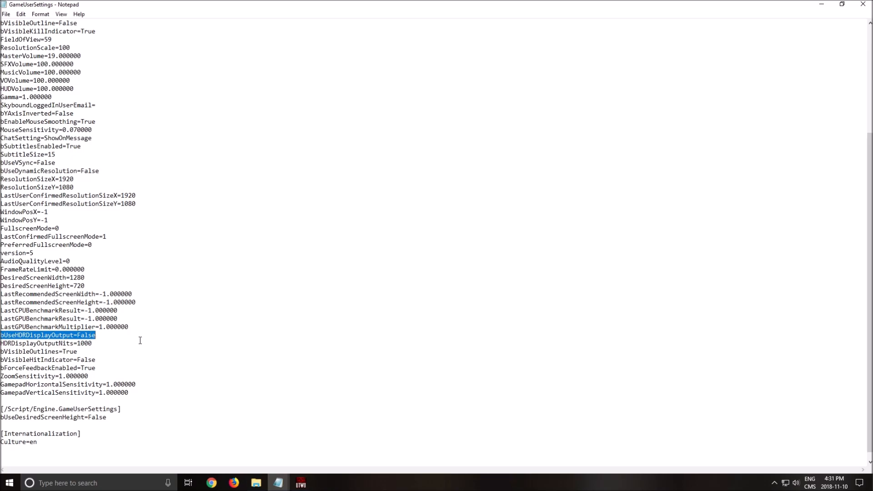
mouse_move(181, 337)
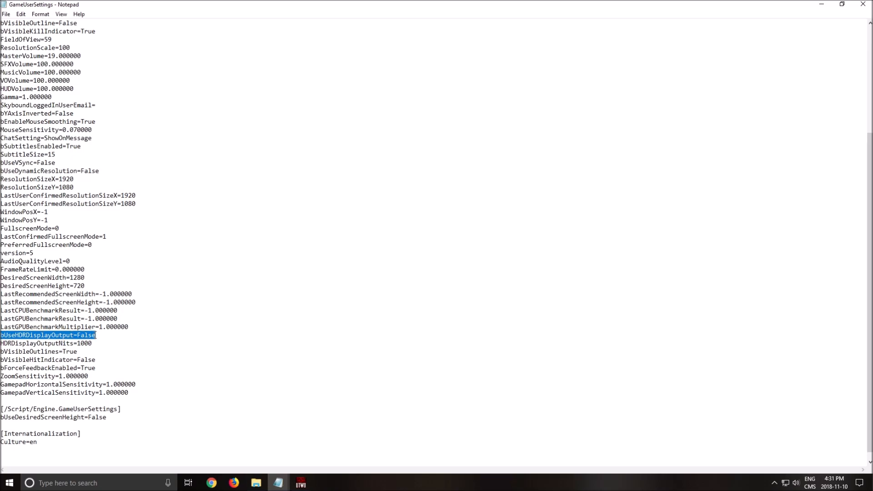
scroll(up, 3)
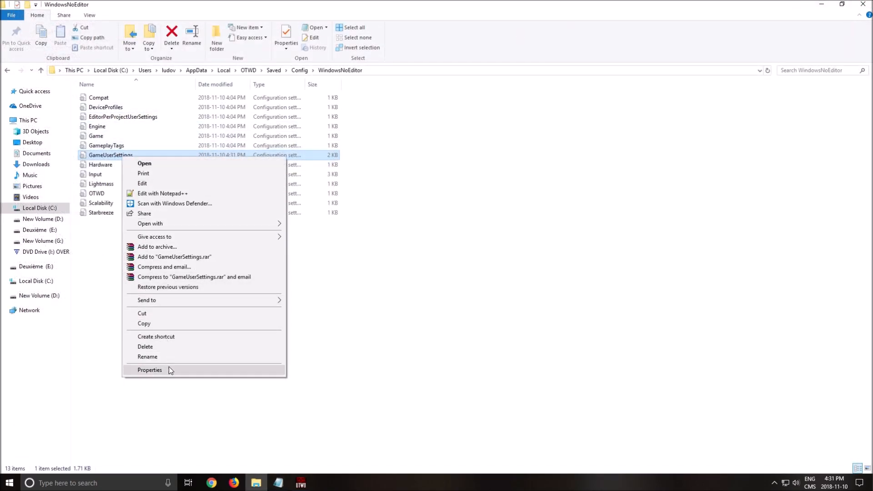
click(149, 370)
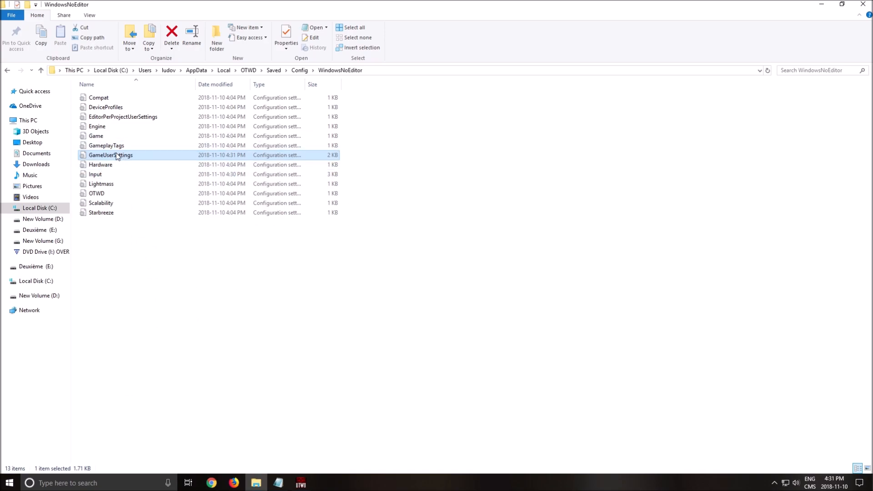
mouse_move(347, 321)
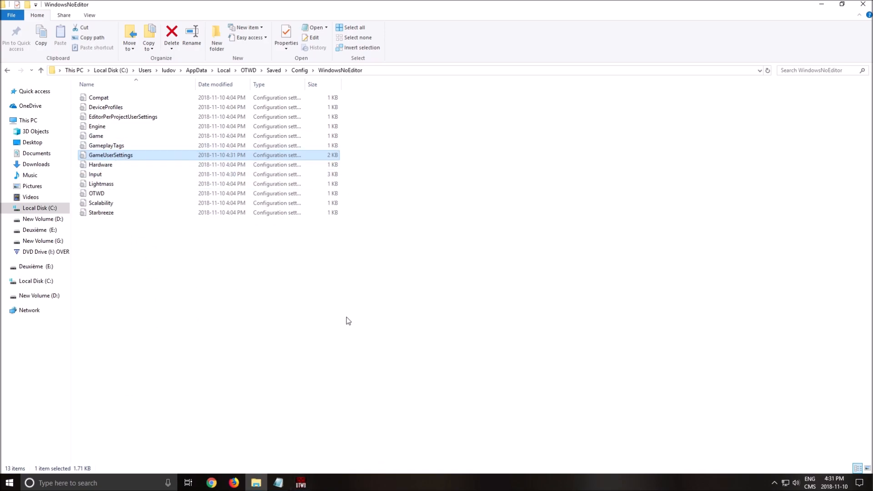
mouse_move(421, 325)
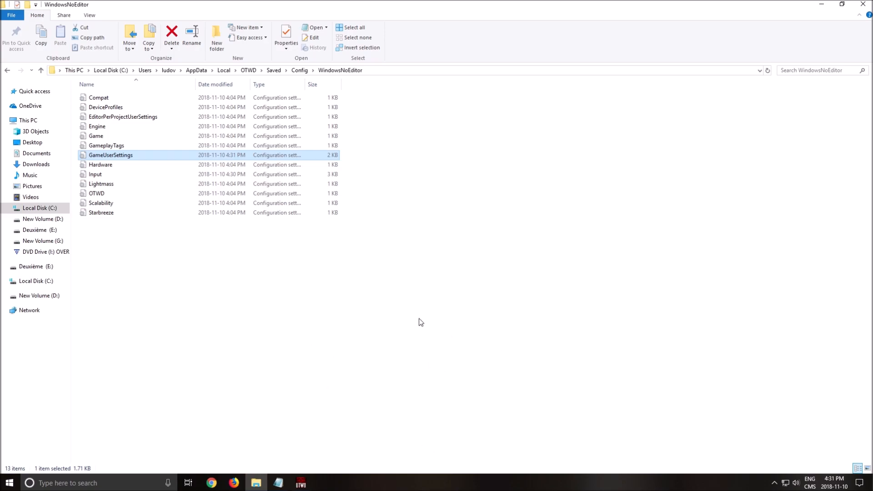
mouse_move(311, 476)
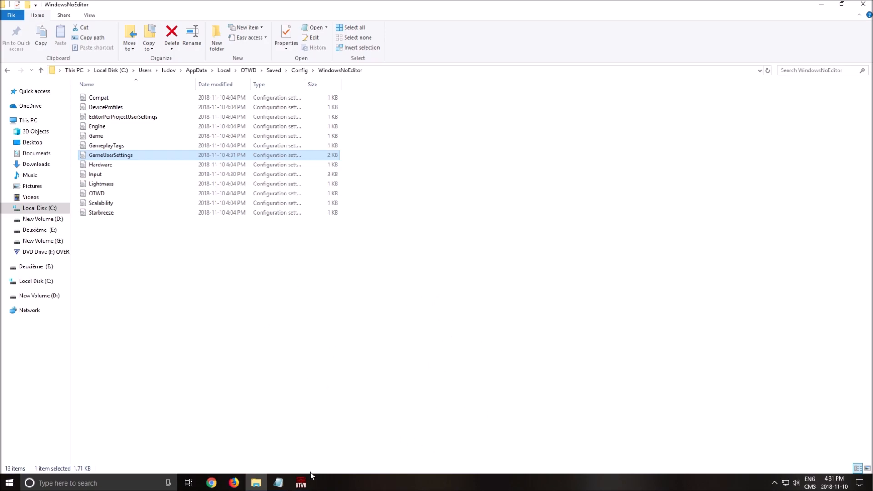
click(326, 257)
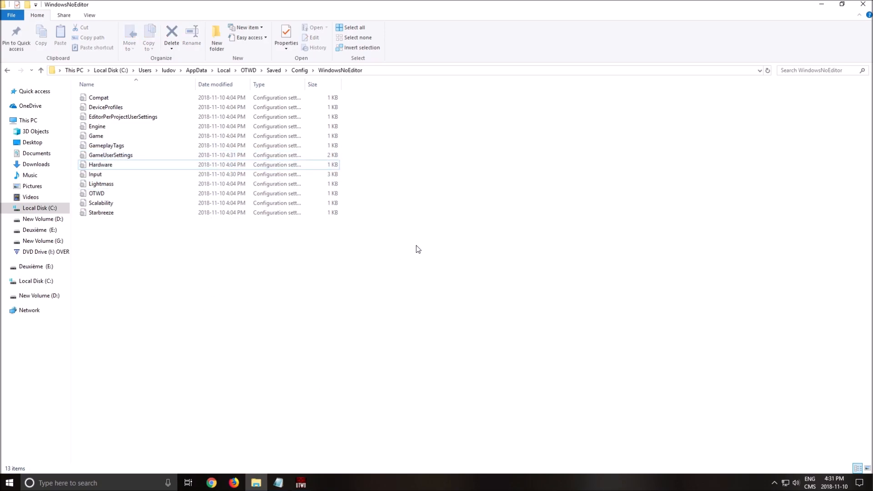
mouse_move(339, 289)
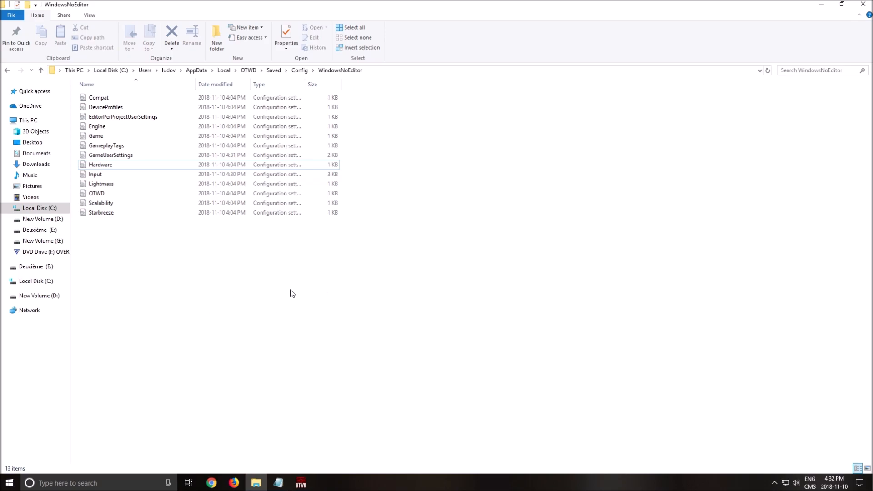
mouse_move(358, 280)
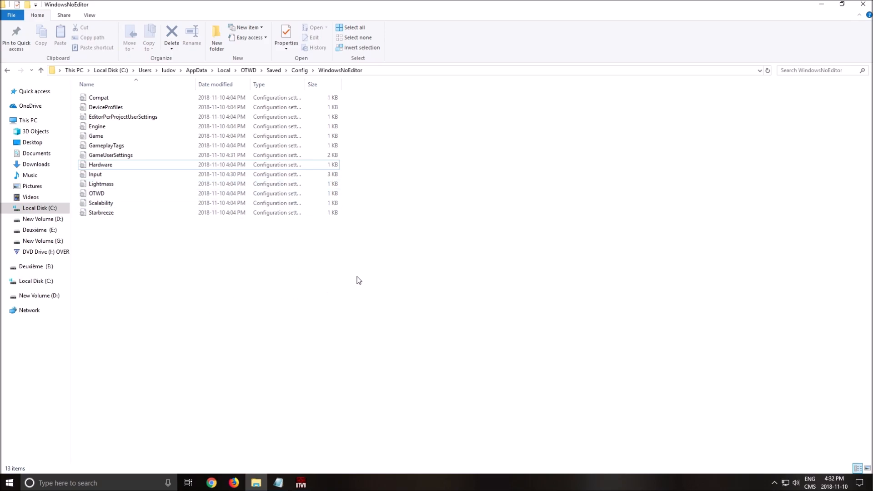
mouse_move(369, 282)
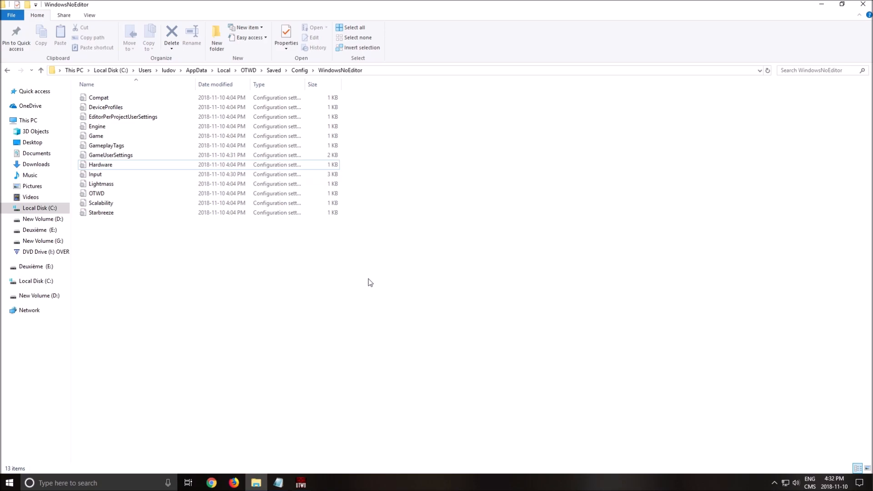
mouse_move(309, 307)
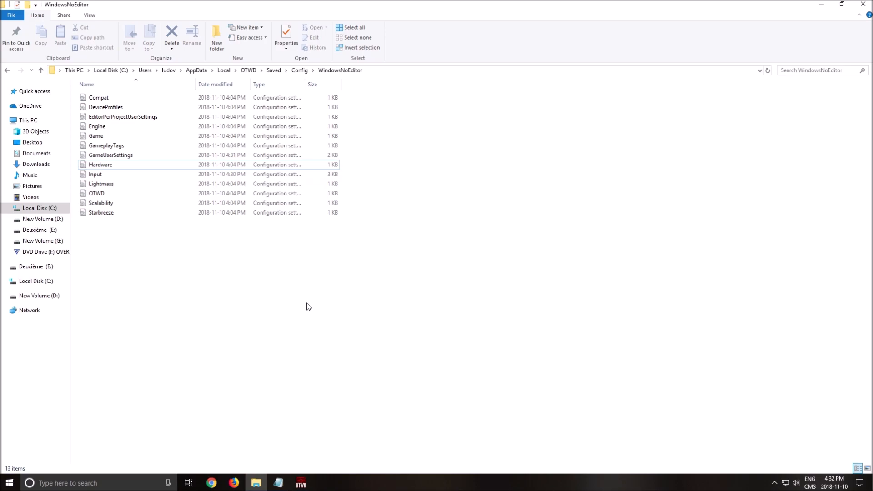